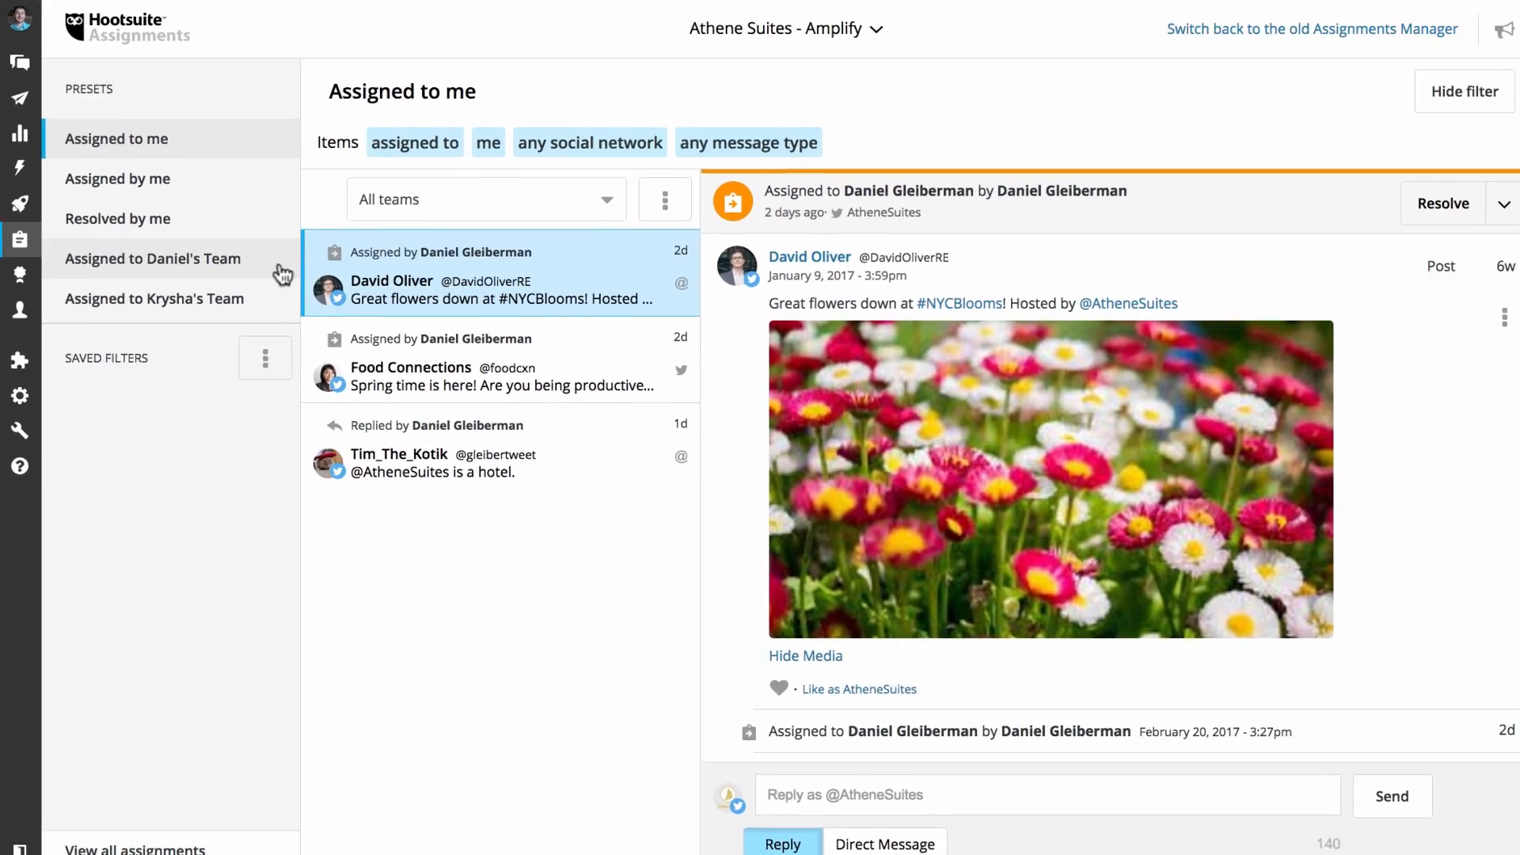
Open the team's #NYCBlooms flowers message and start a resolve note beginning 'This issue'
click(152, 259)
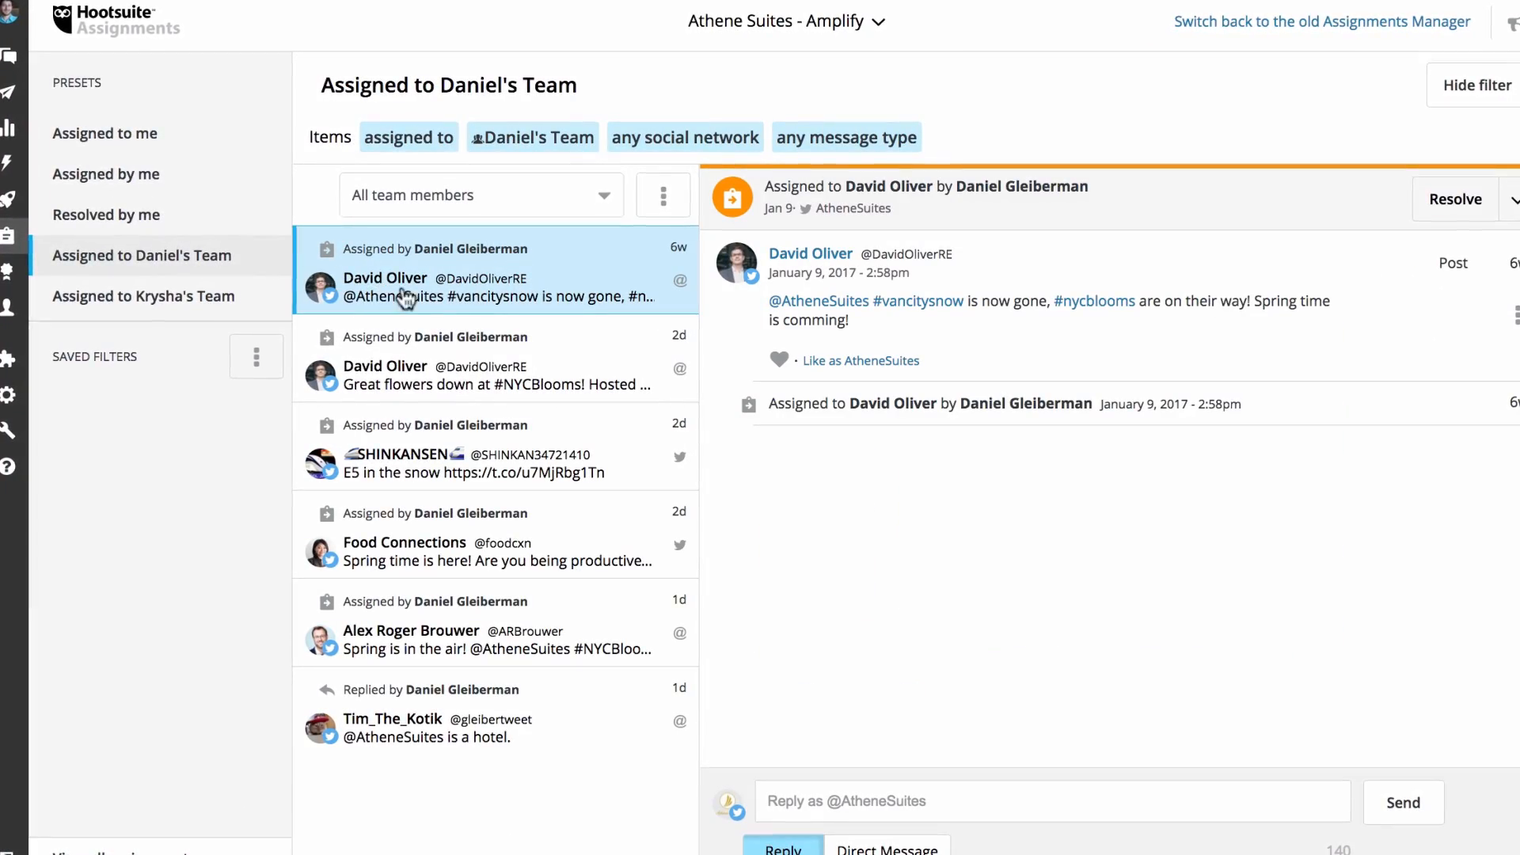
click(495, 374)
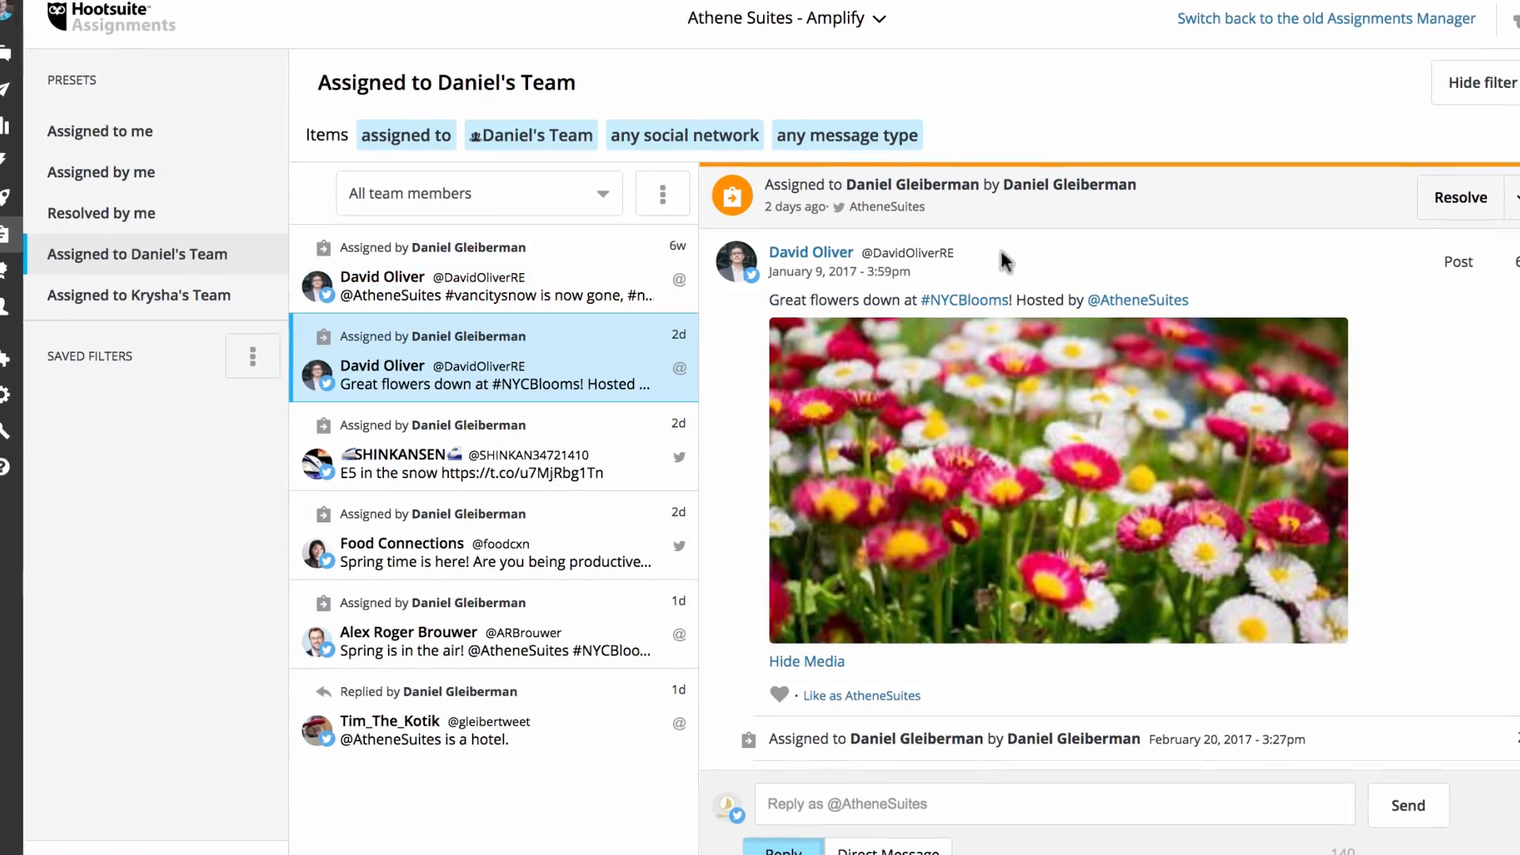
click(1461, 197)
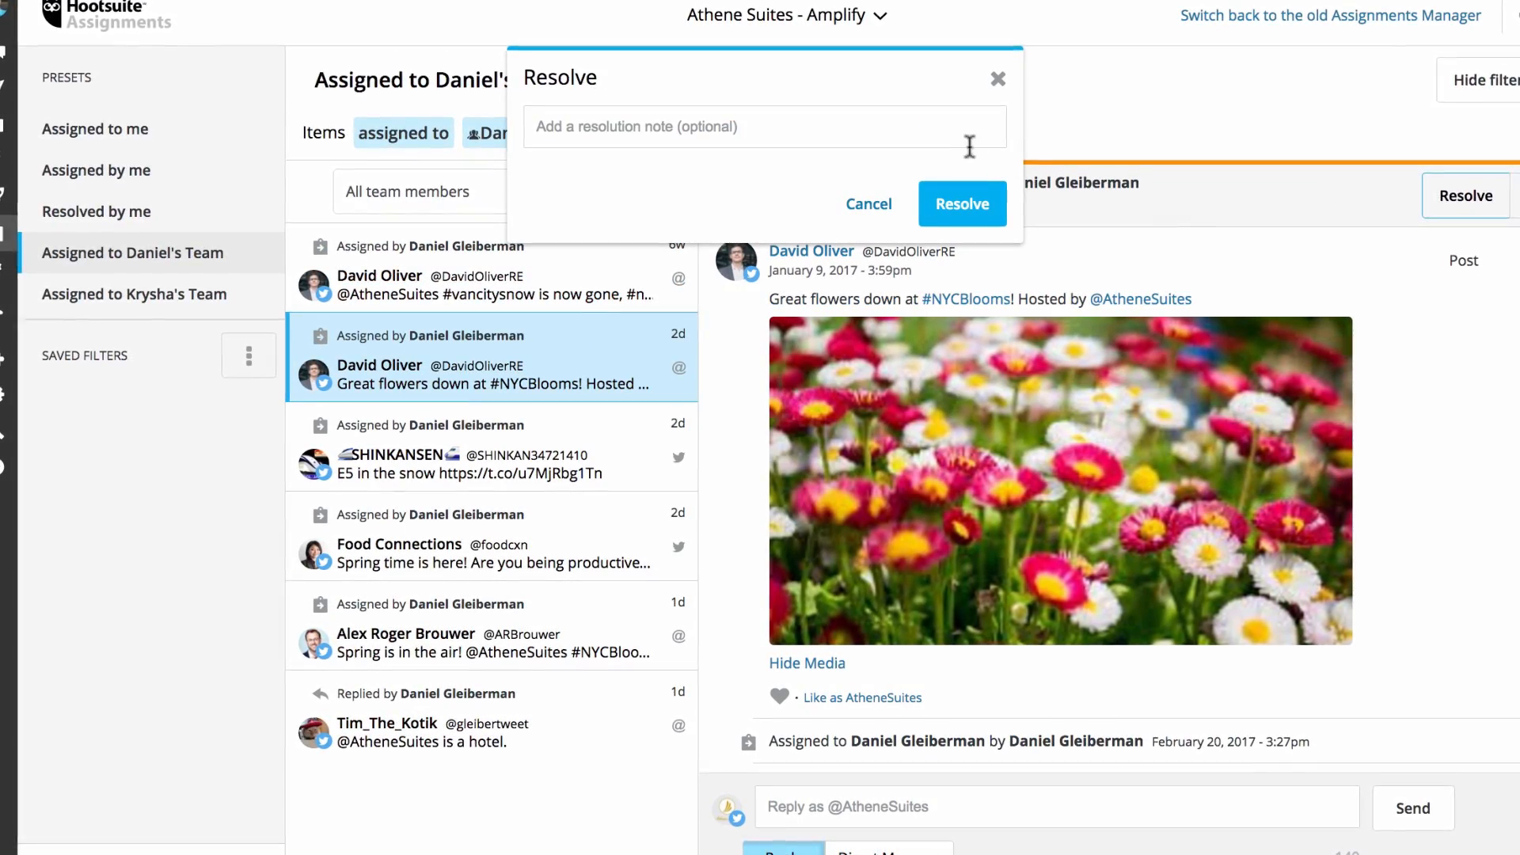
text(This issue)
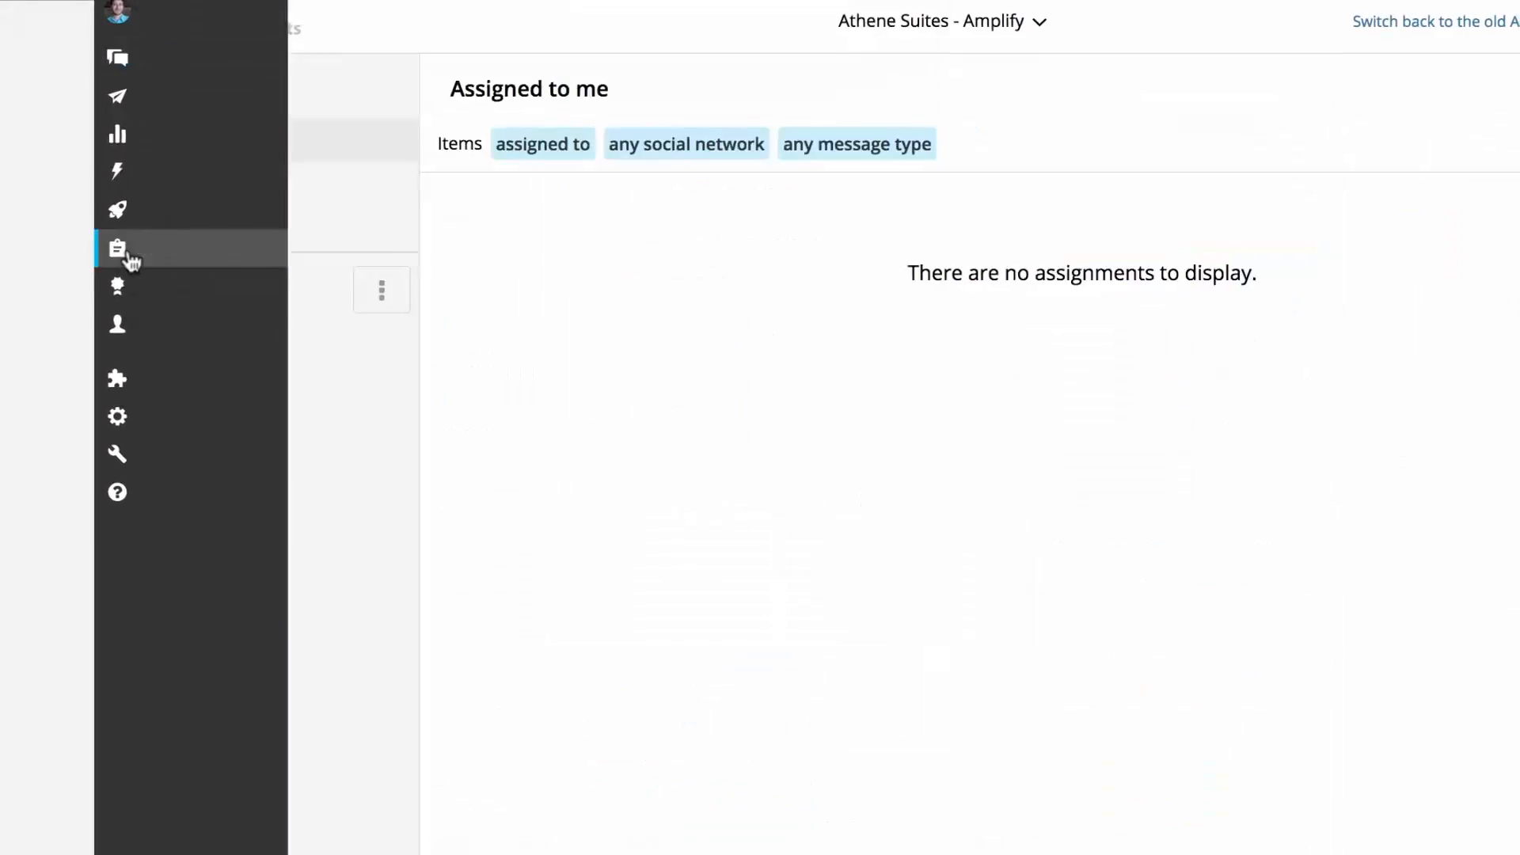
Review the Assigned by me and Resolved by me presets in Assignments manager
click(117, 246)
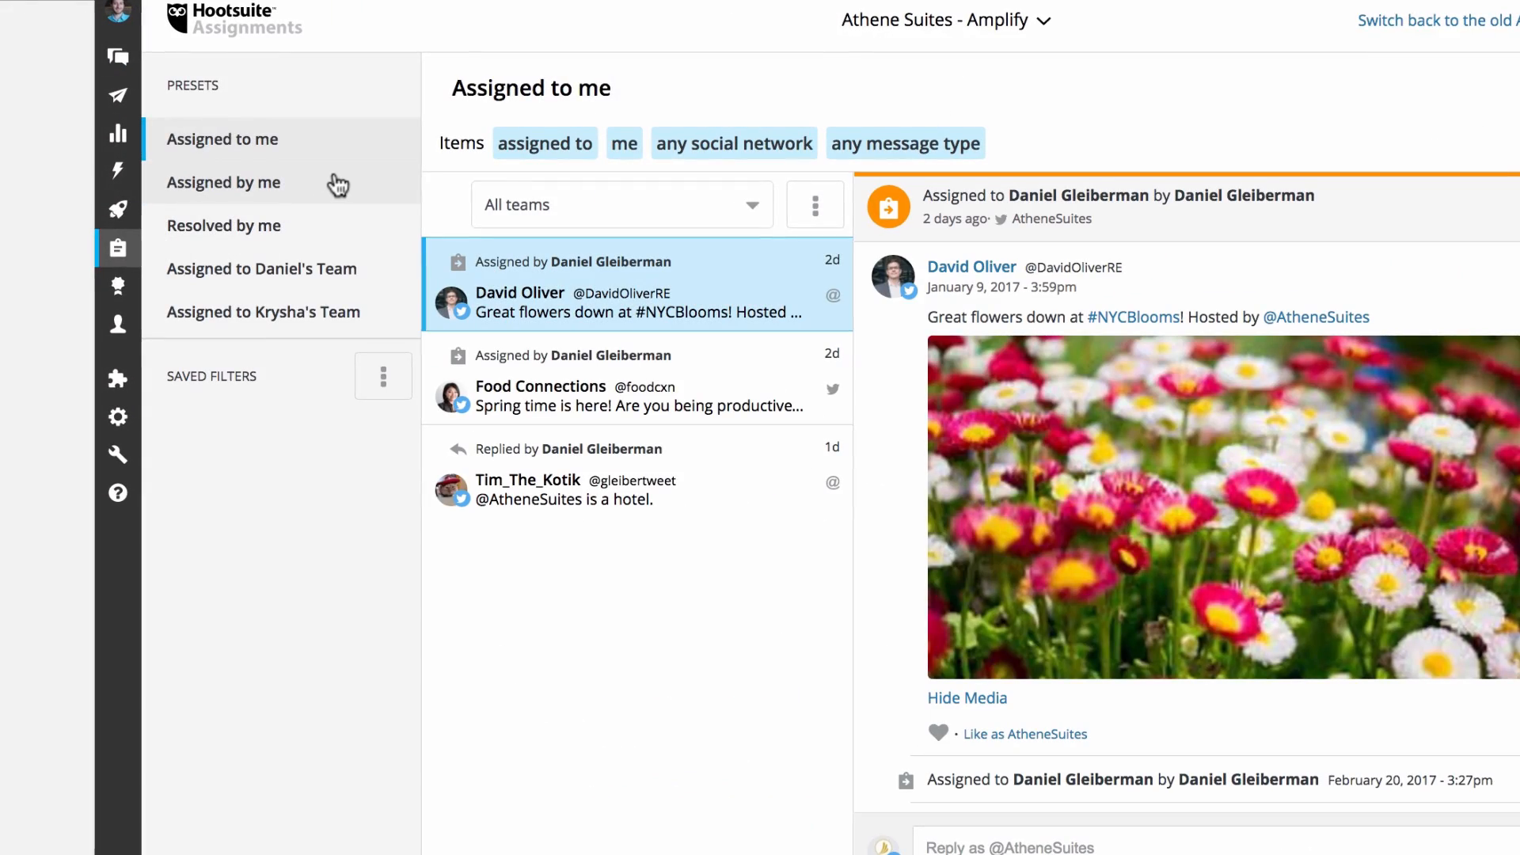
click(223, 182)
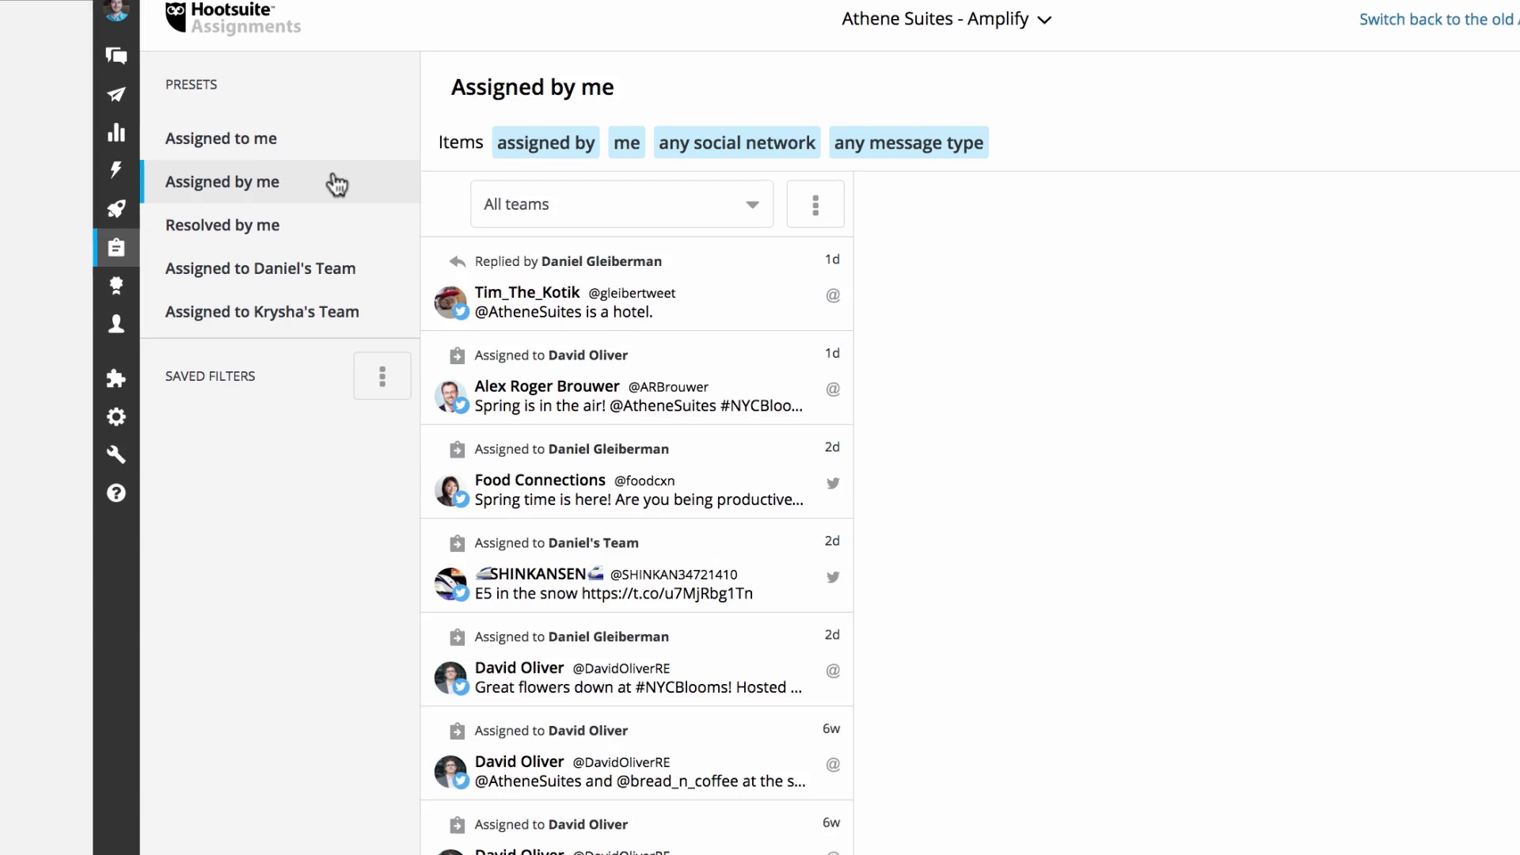
click(222, 225)
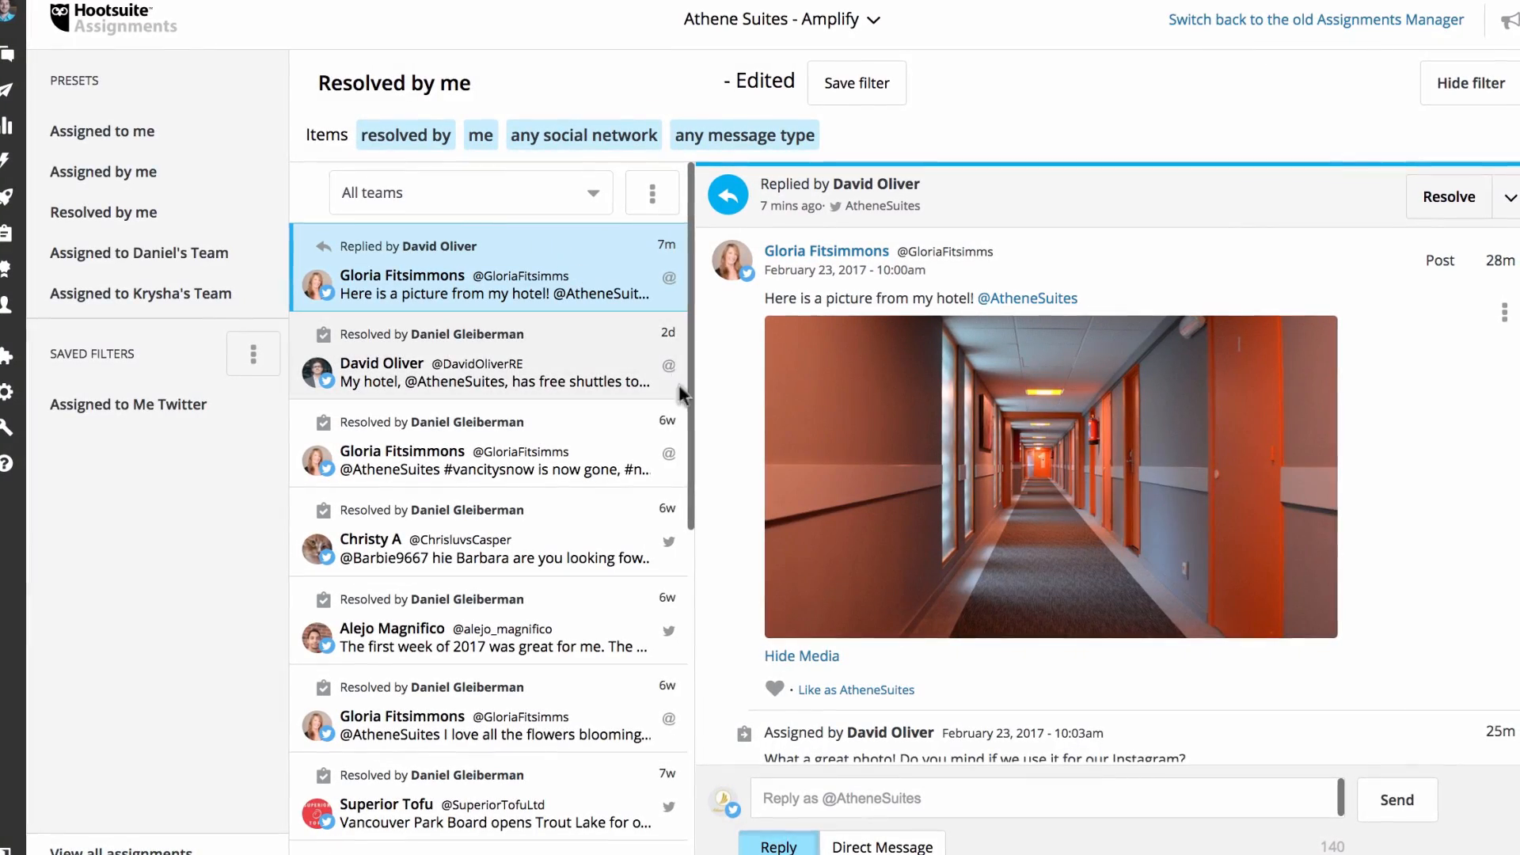
scroll(down, 3)
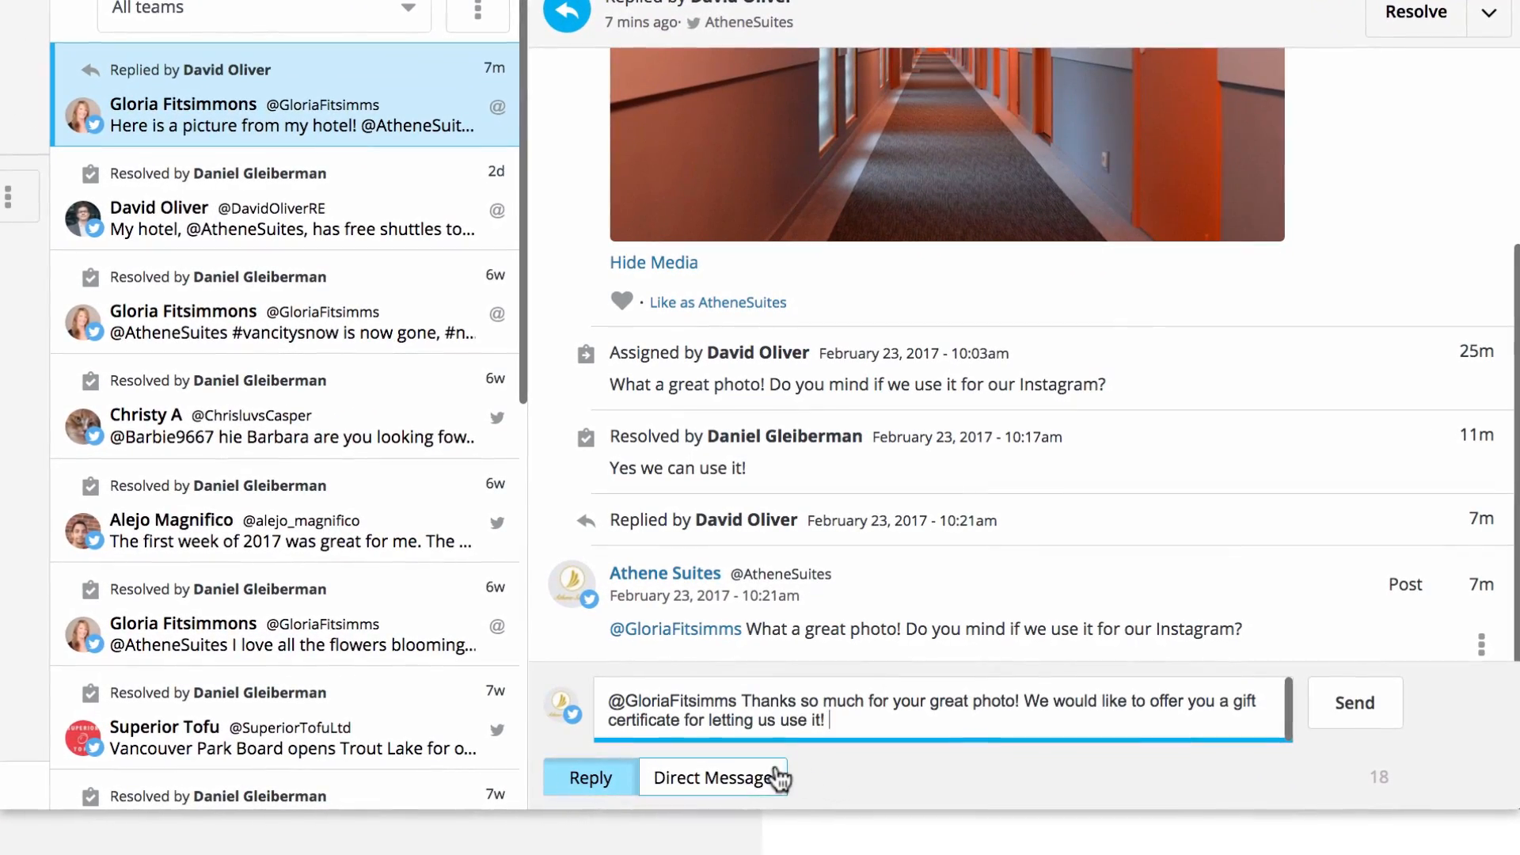
click(712, 778)
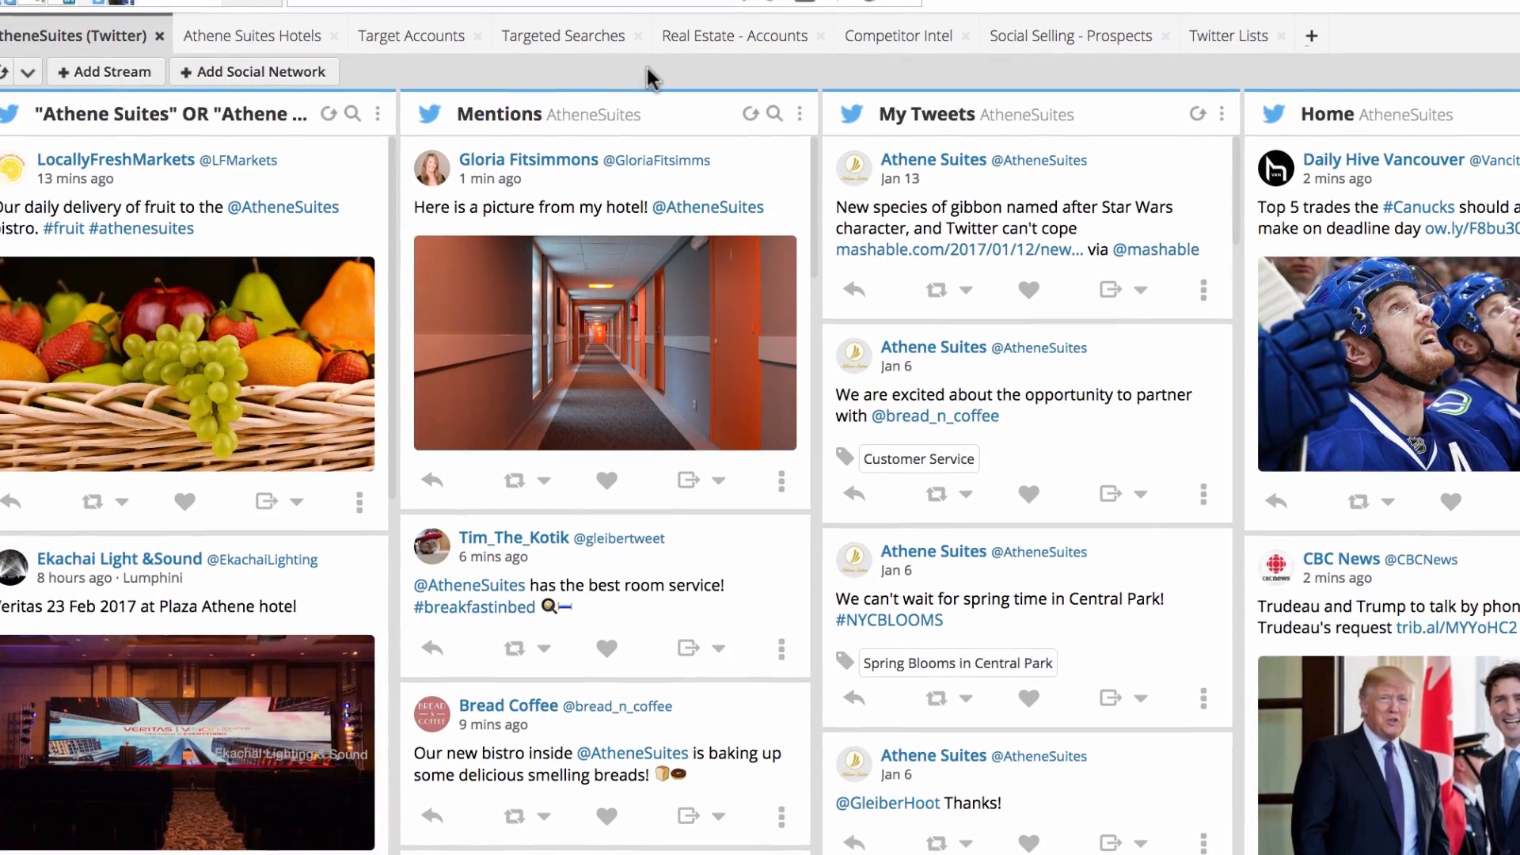
mouse_move(685, 200)
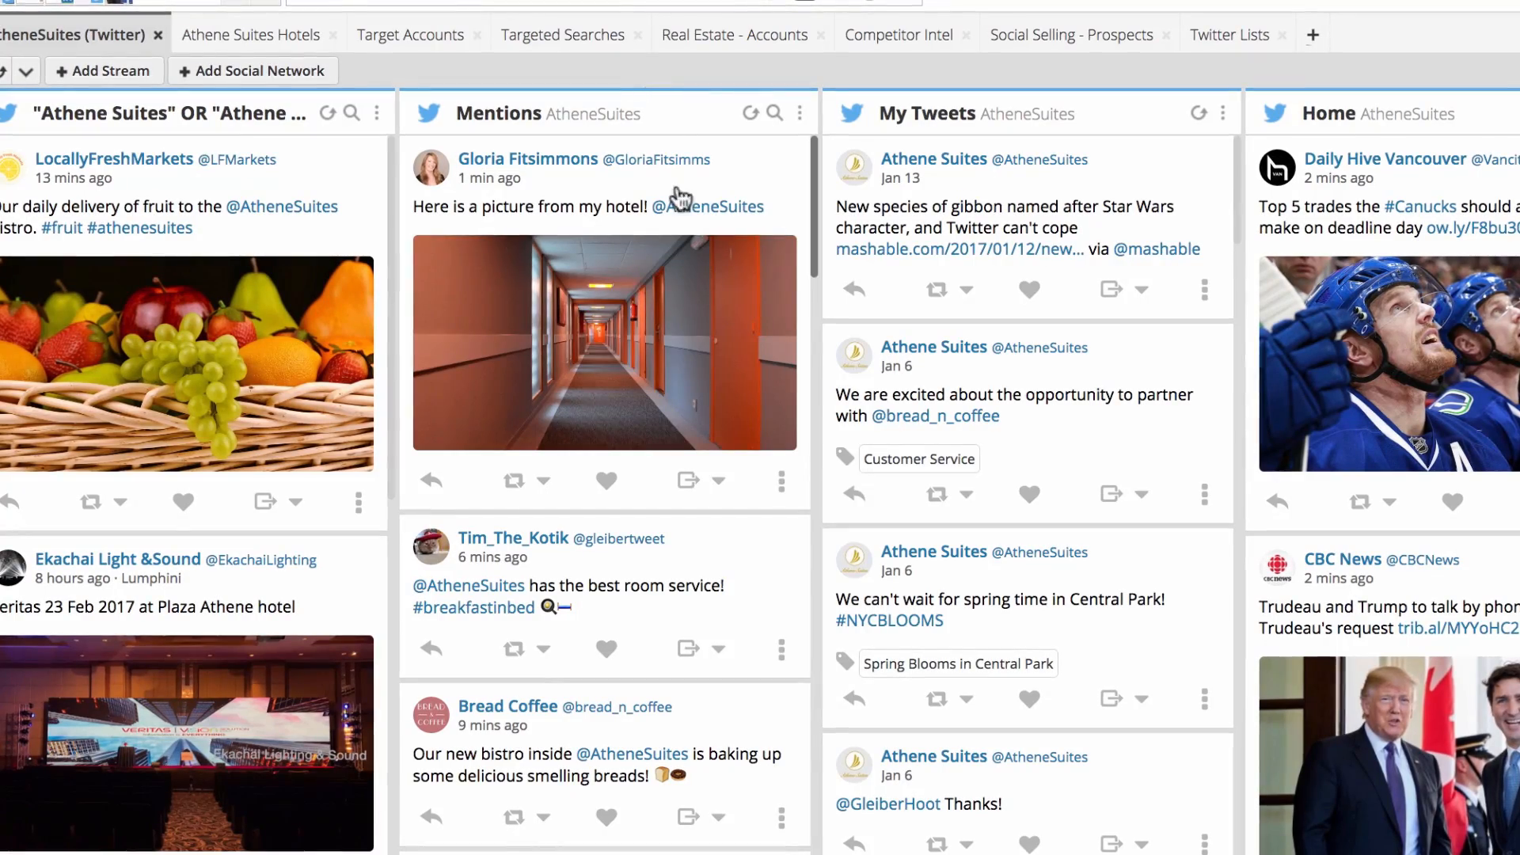
click(719, 481)
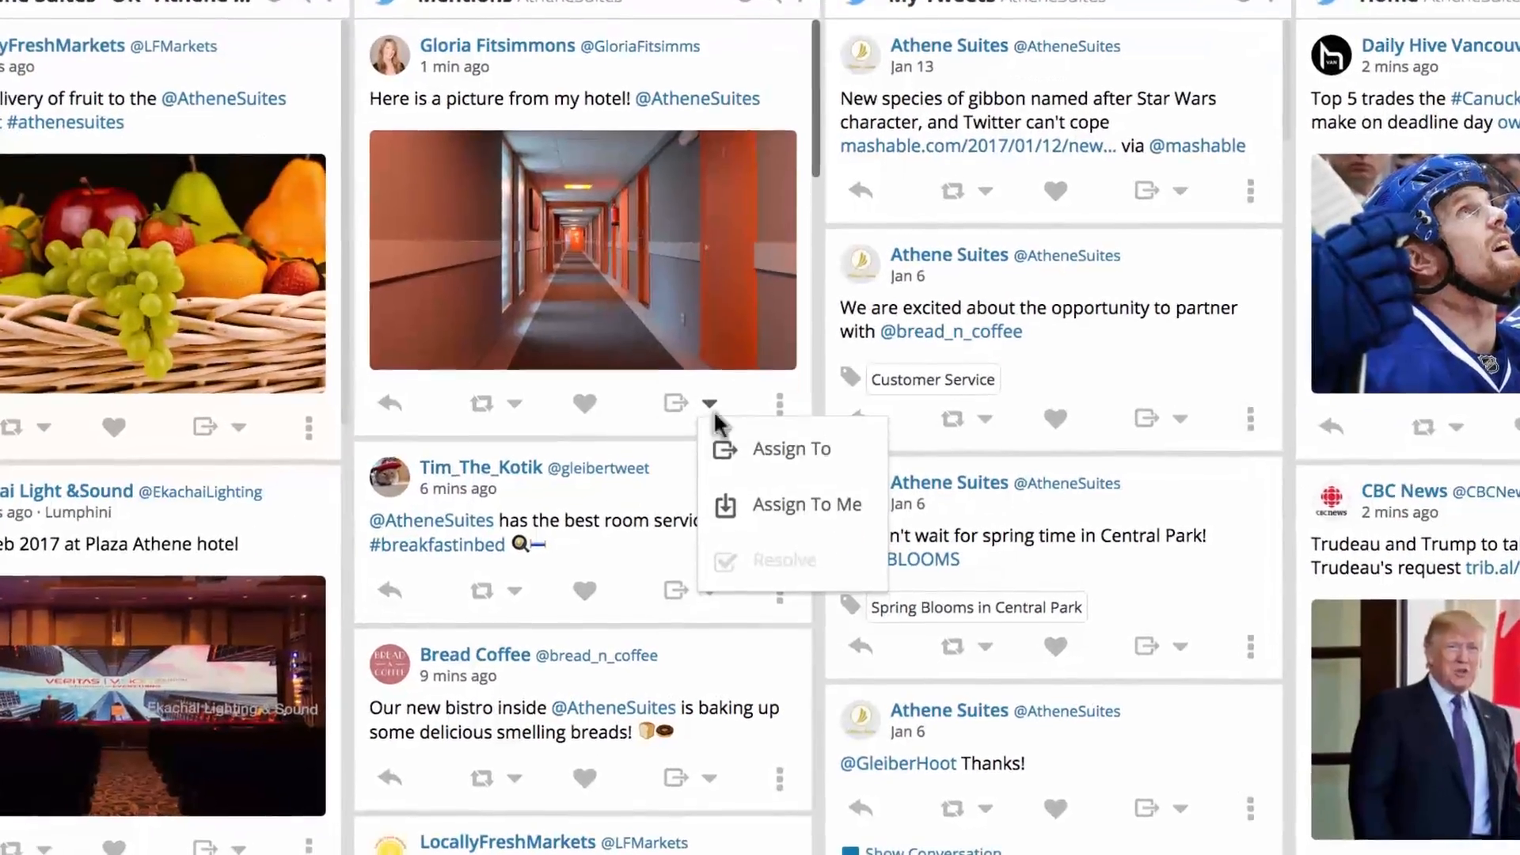
click(791, 449)
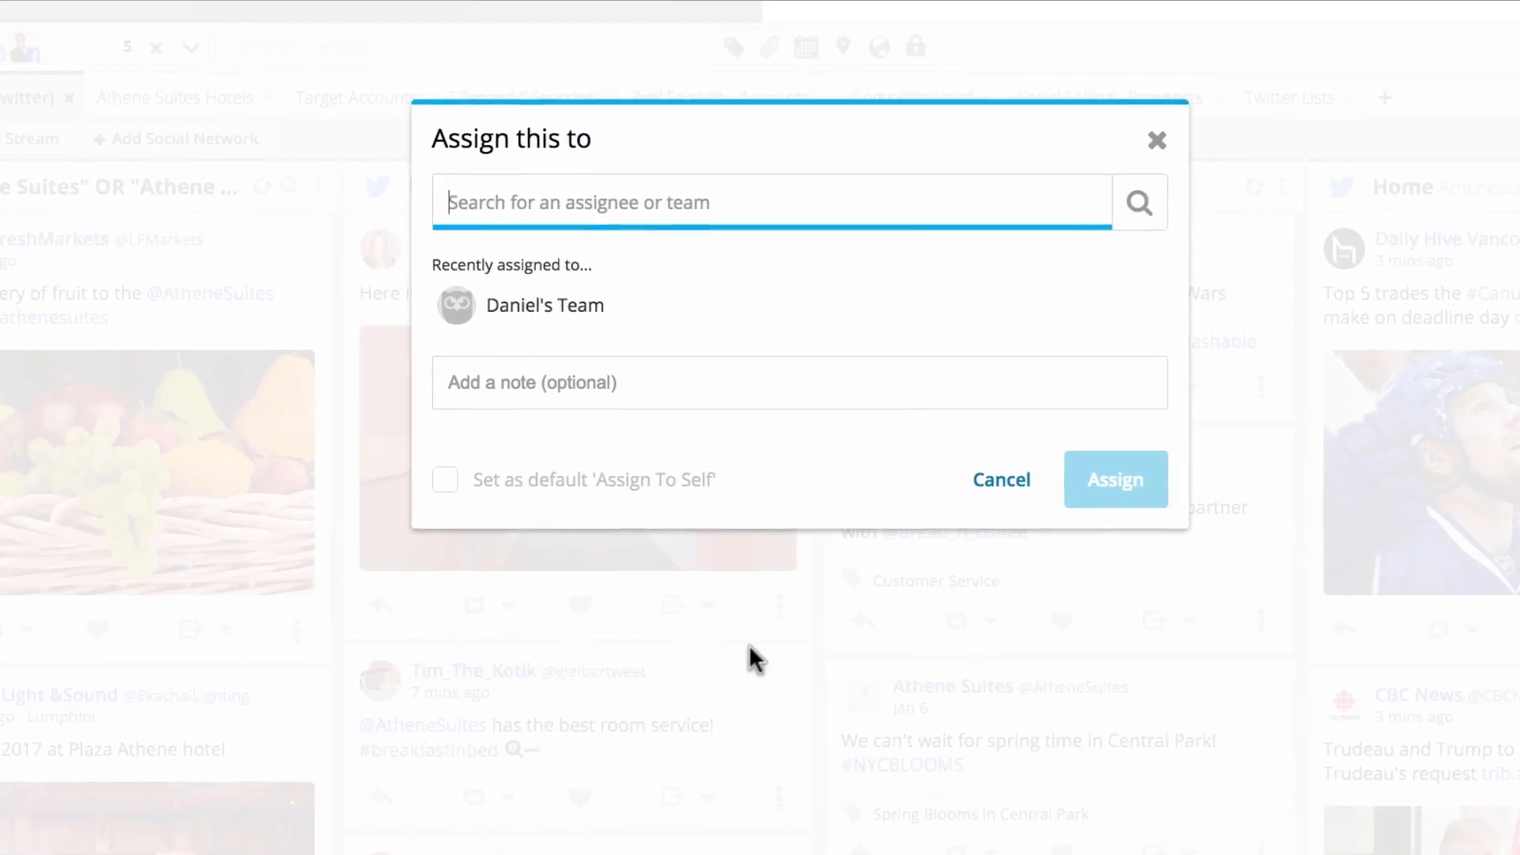
text(d)
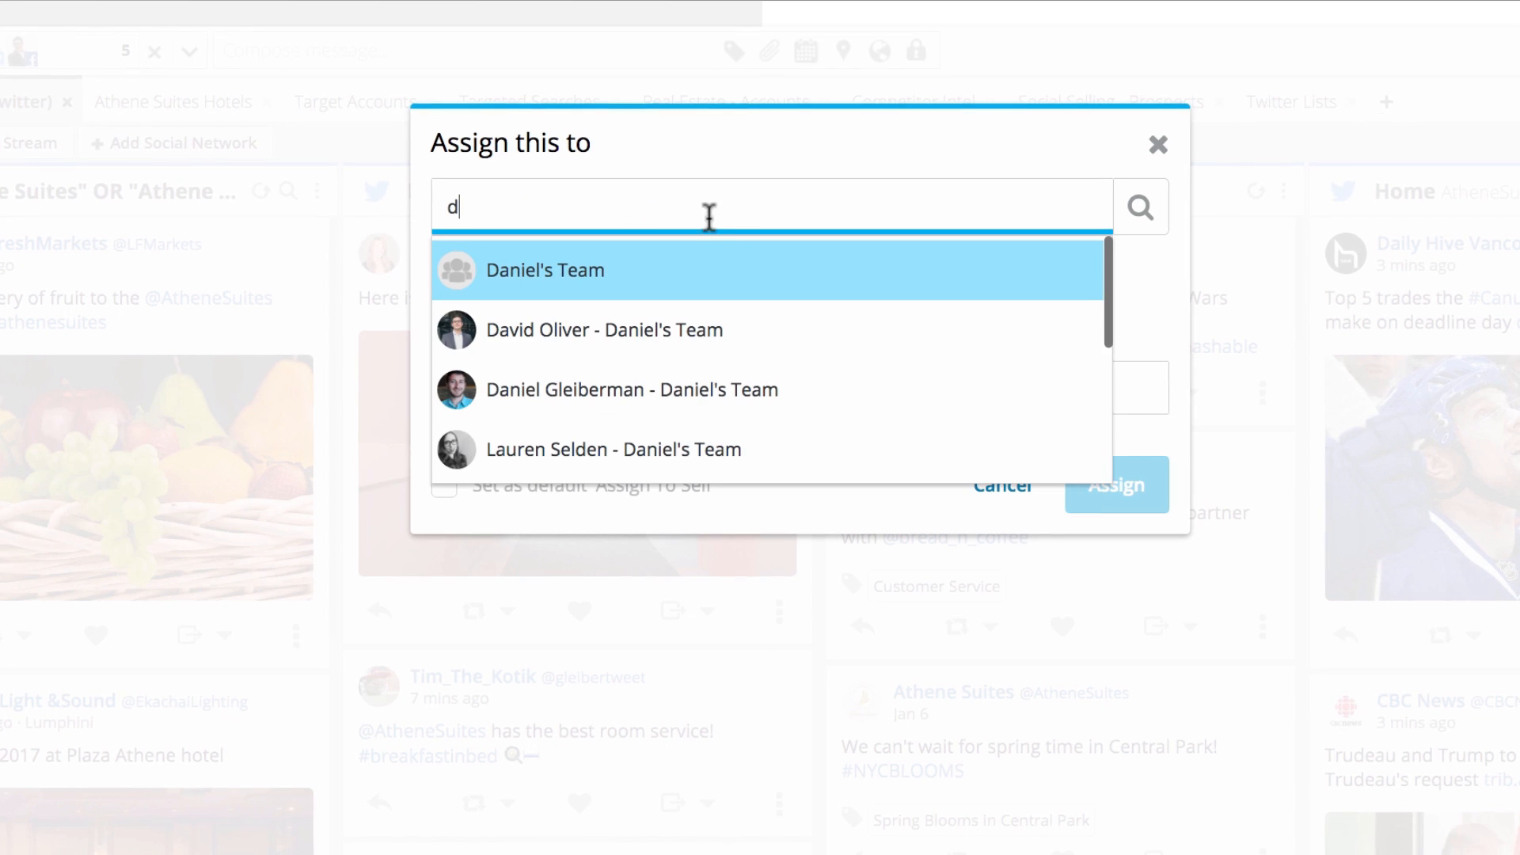
click(545, 269)
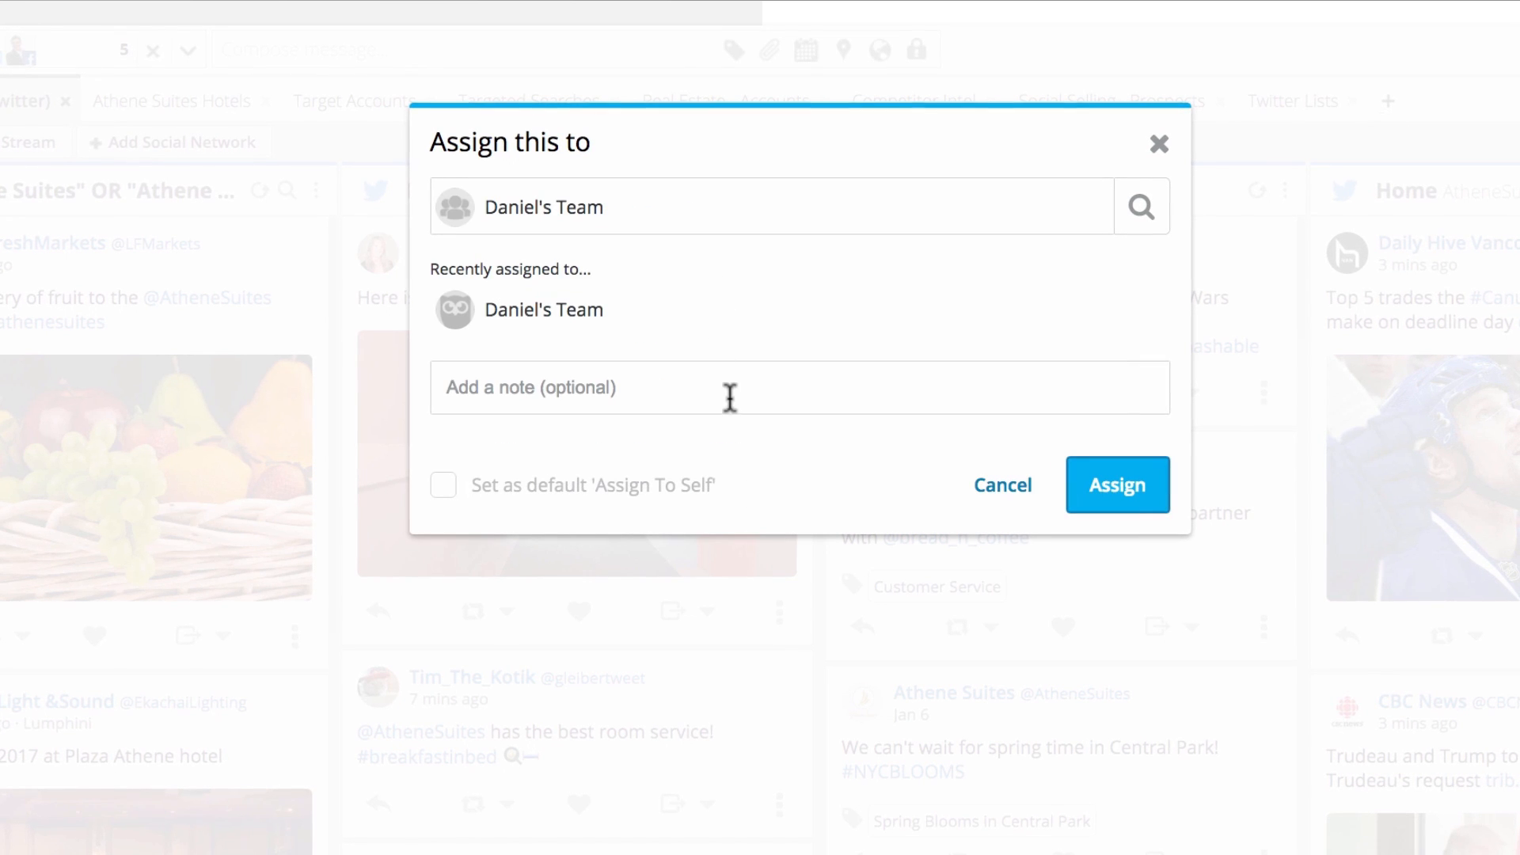
text(What a great photo! Can you ask if we can use it for our Instagram channel?)
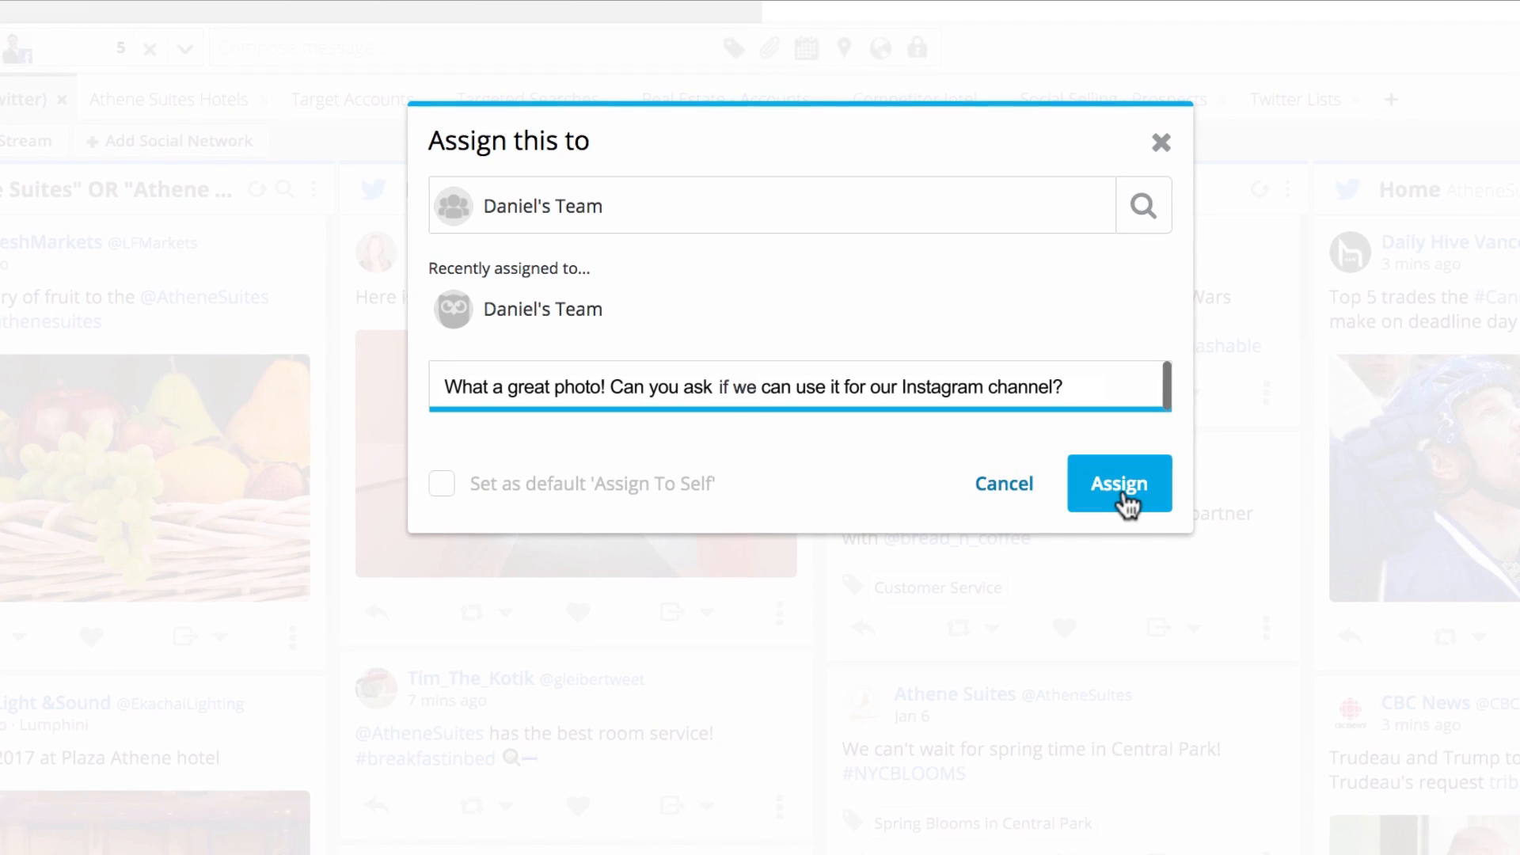
click(1119, 483)
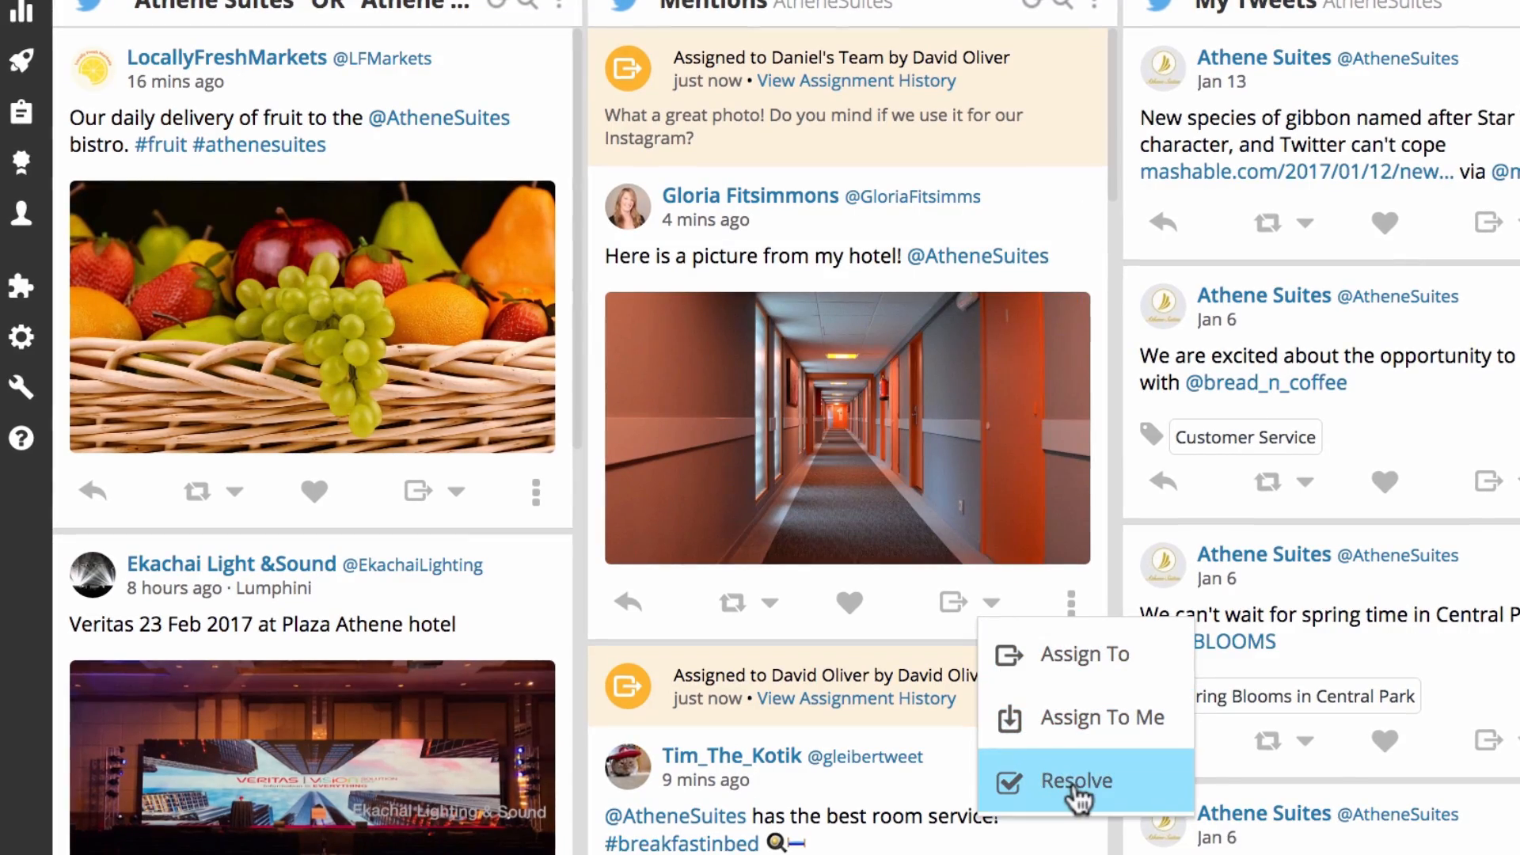
Choose Resolve for the assigned hotel picture mention
click(1075, 780)
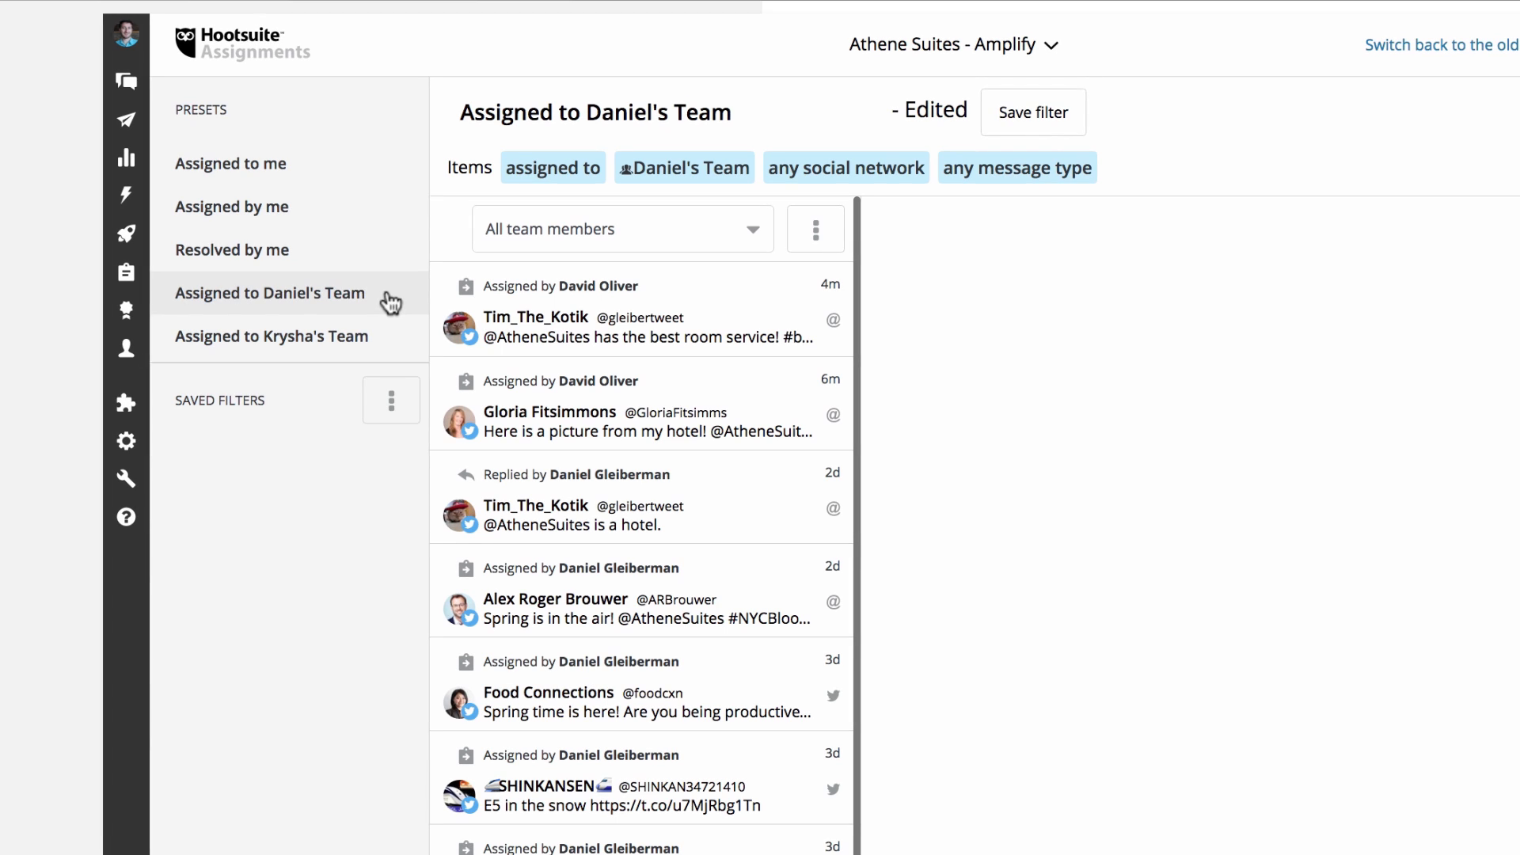
Edit the team assignments filter, excluding the Athene Suites network and adjusting message types
click(632, 316)
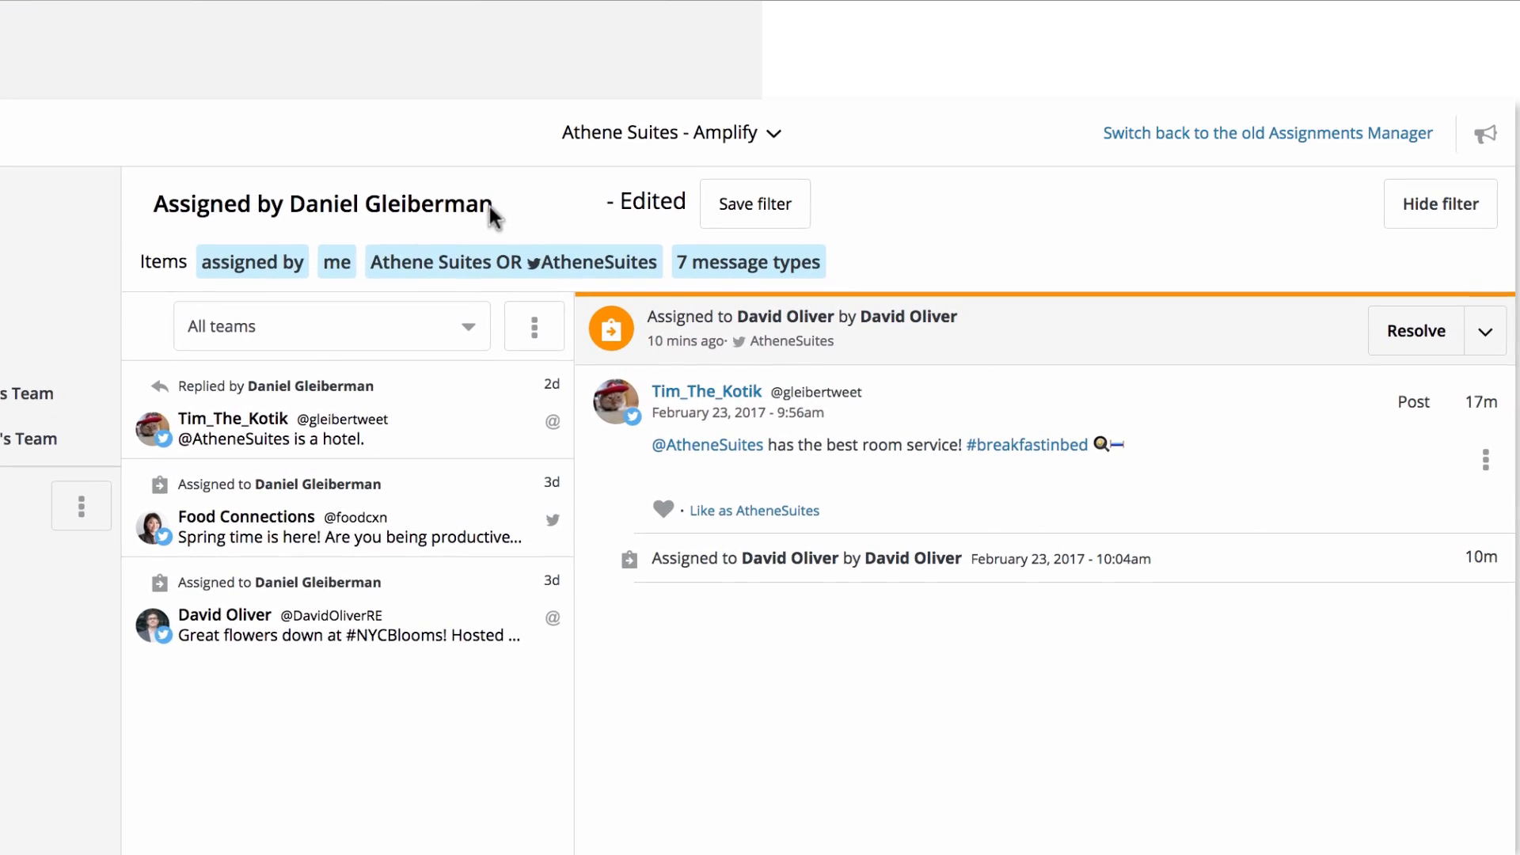
mouse_move(301, 318)
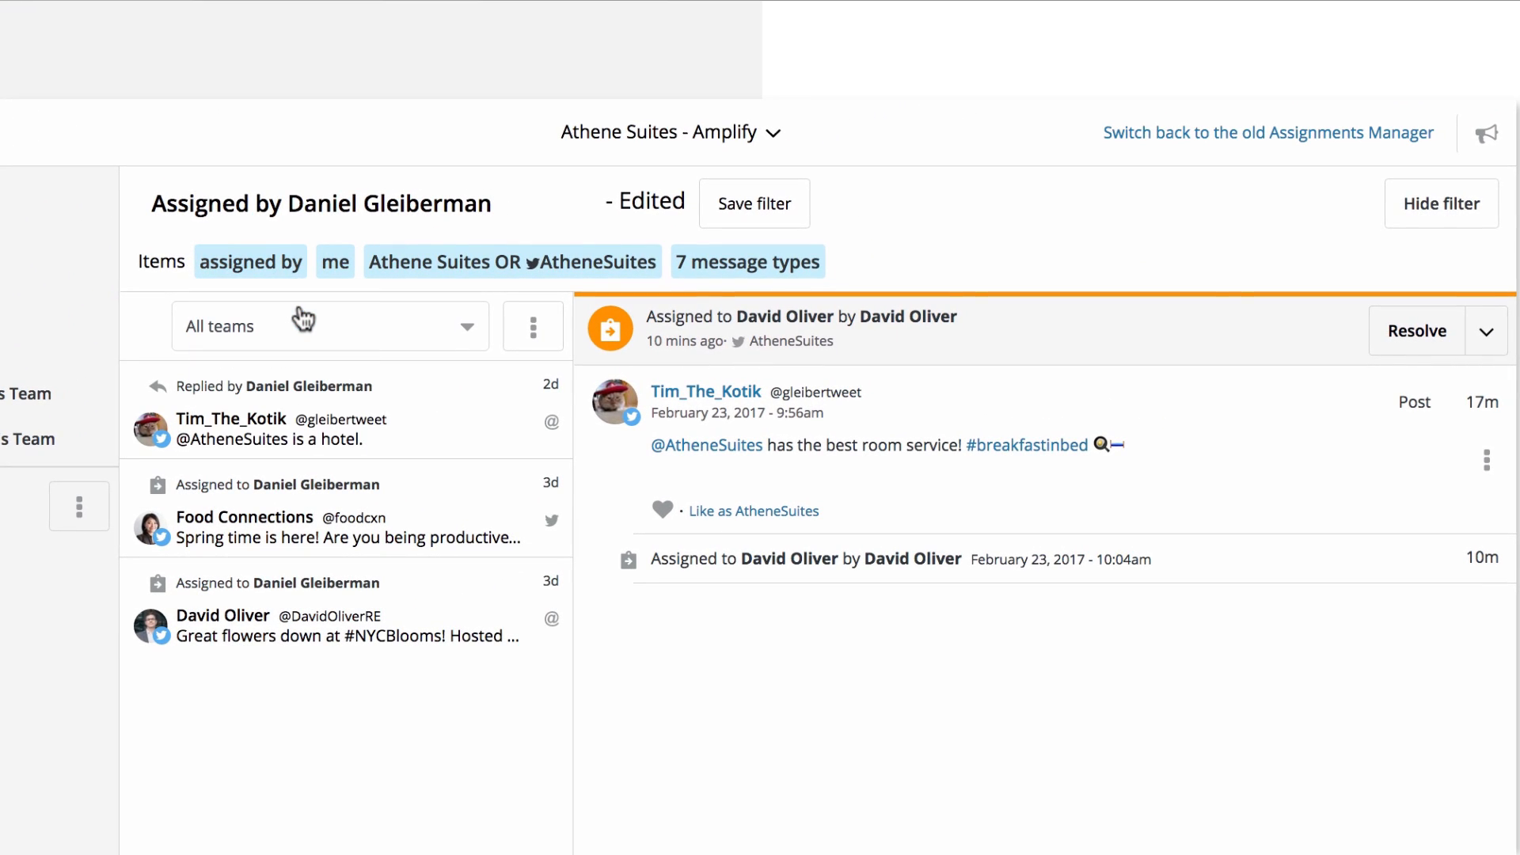
click(509, 261)
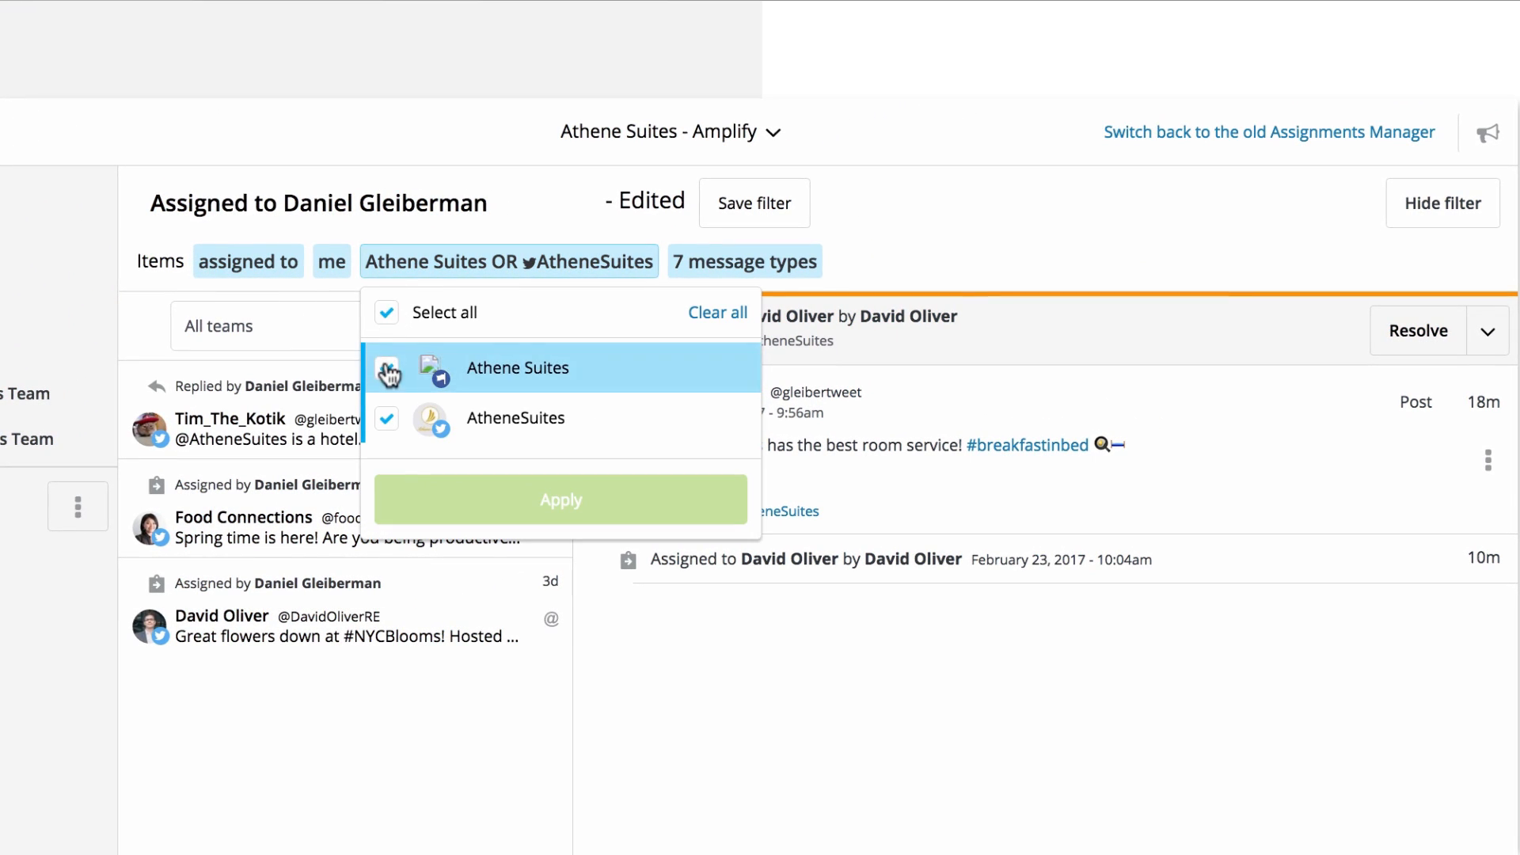
click(386, 368)
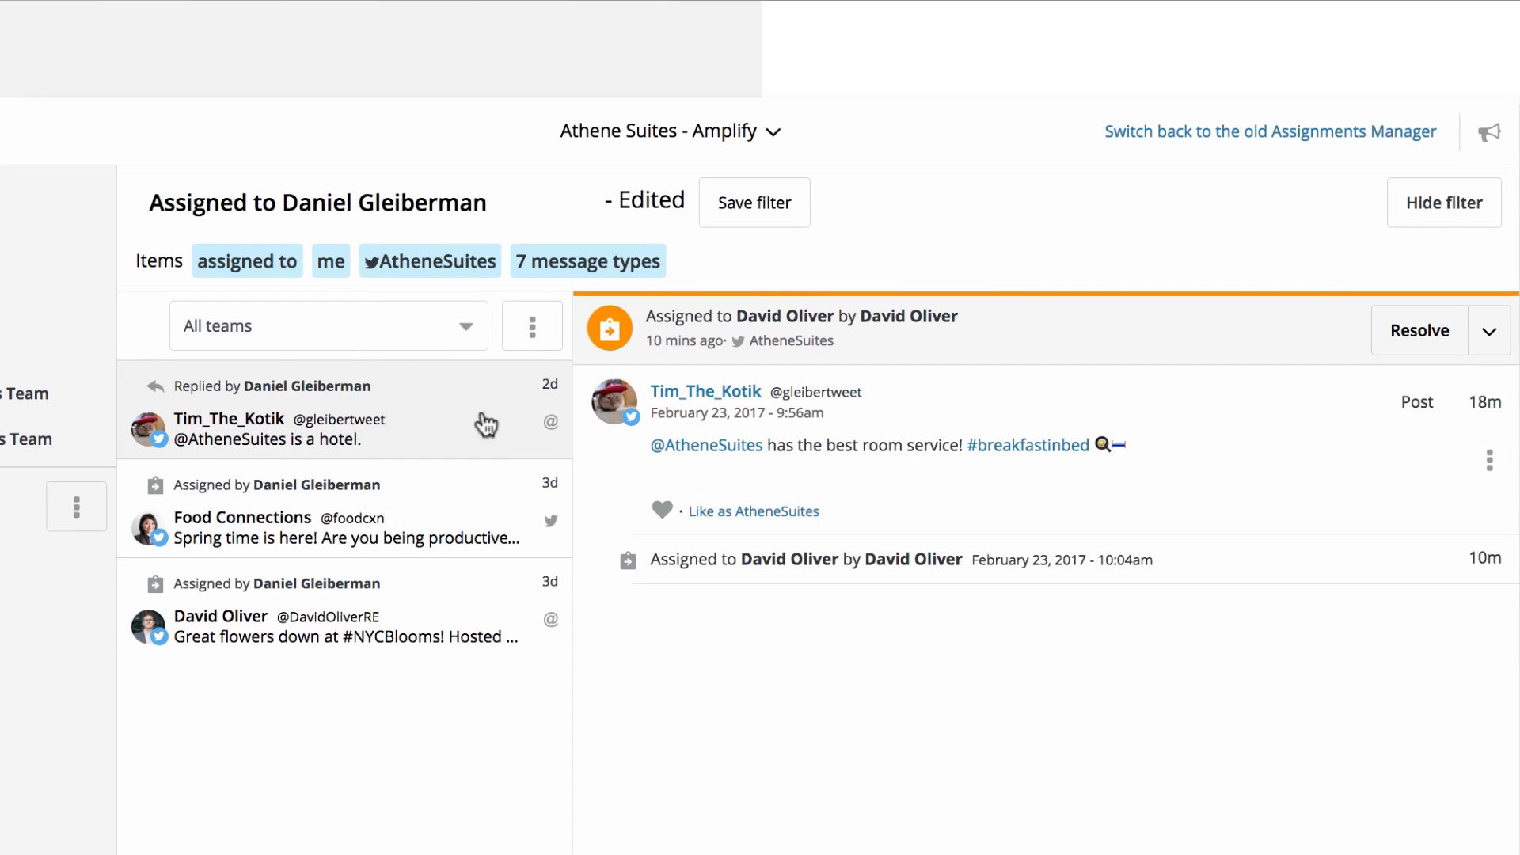
click(588, 261)
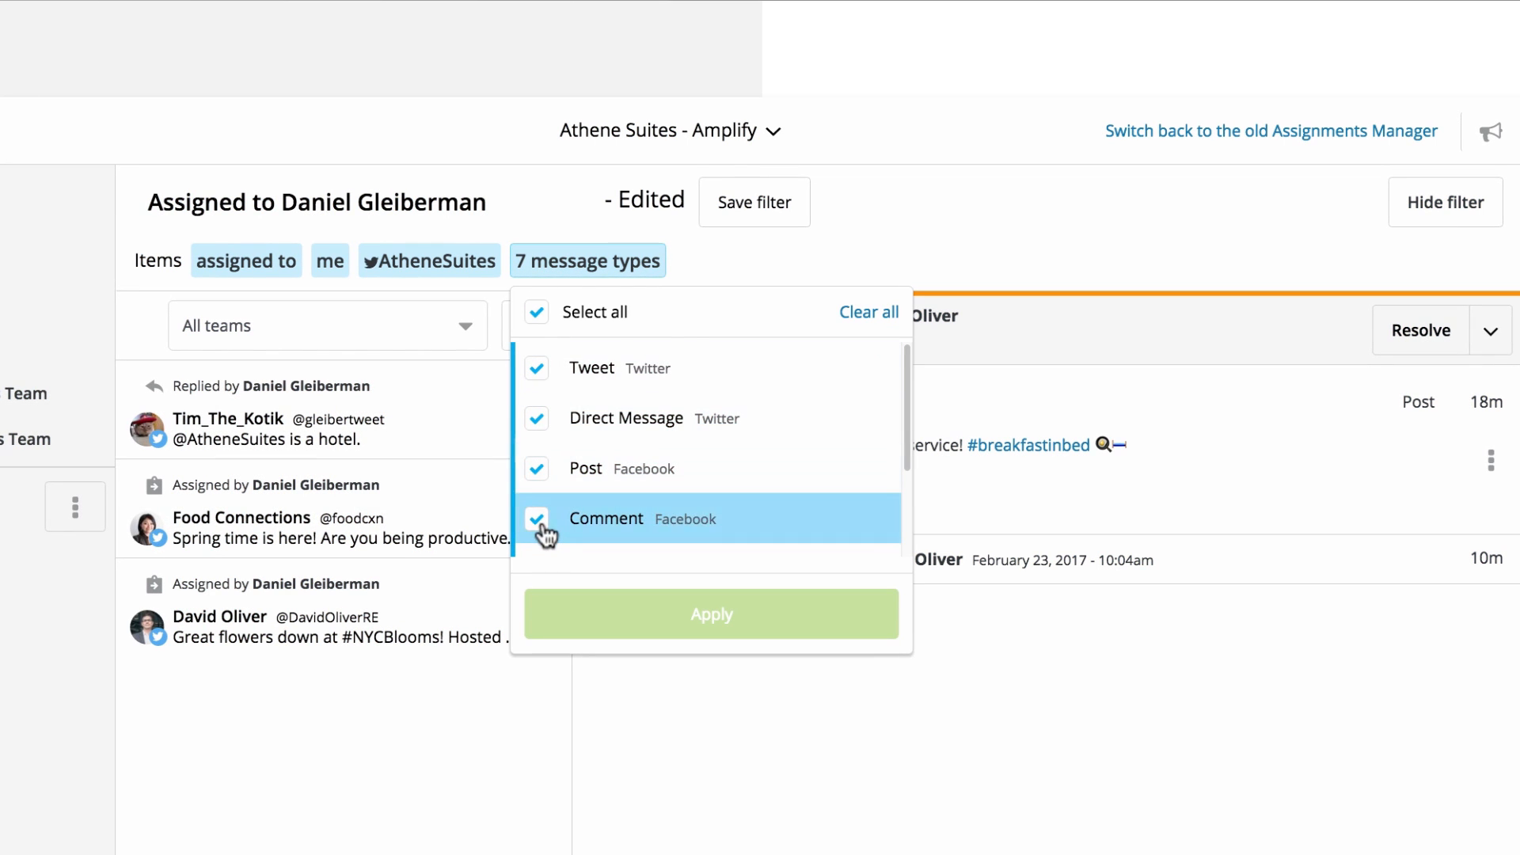
Save the edited filter as 'Assigned to Me Twitter'
click(537, 518)
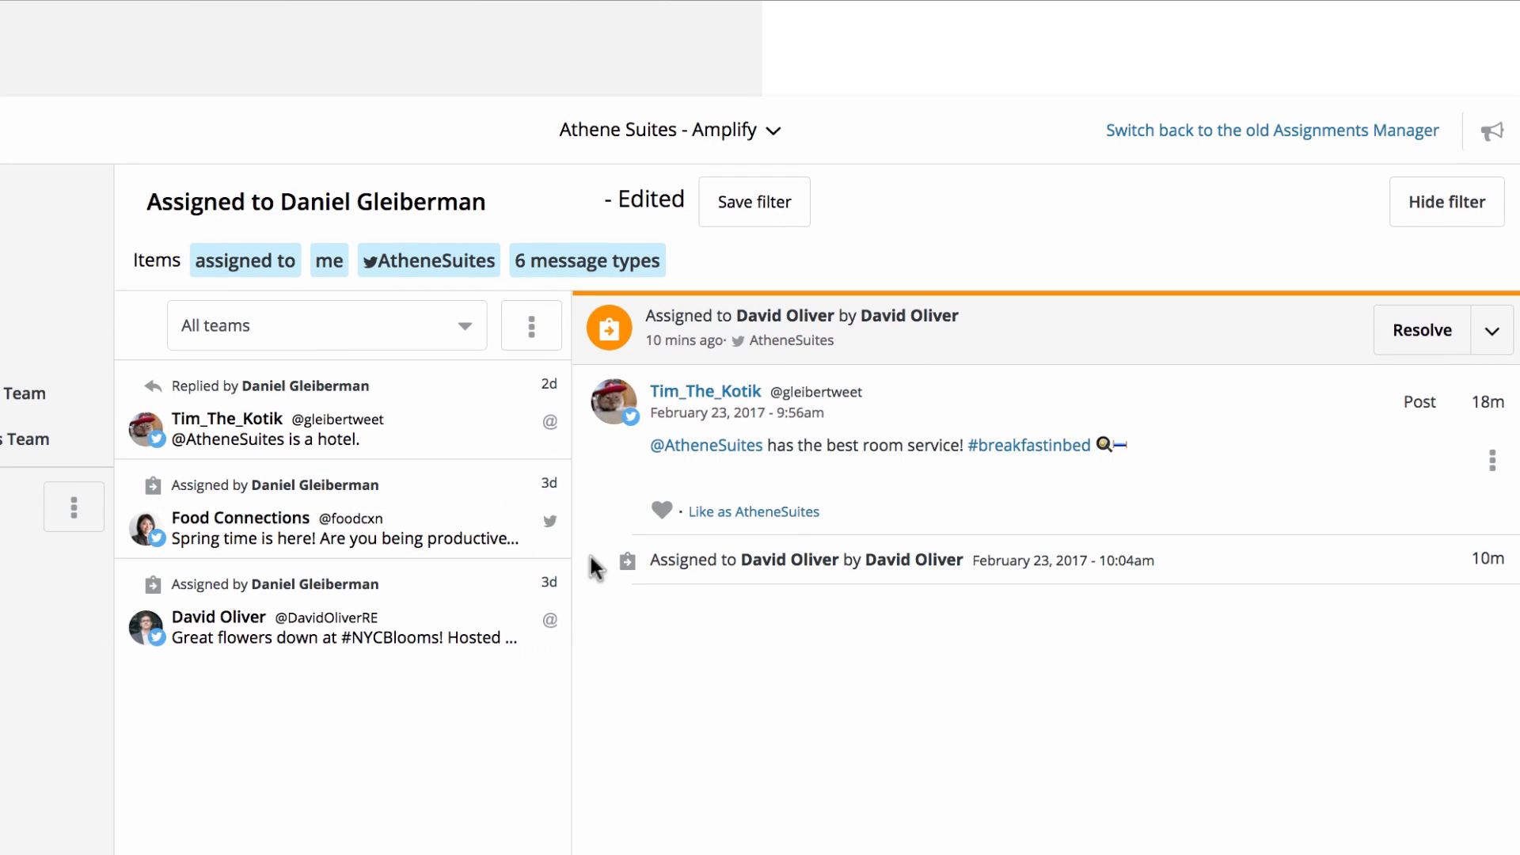
text(Assigned to Me Twitter)
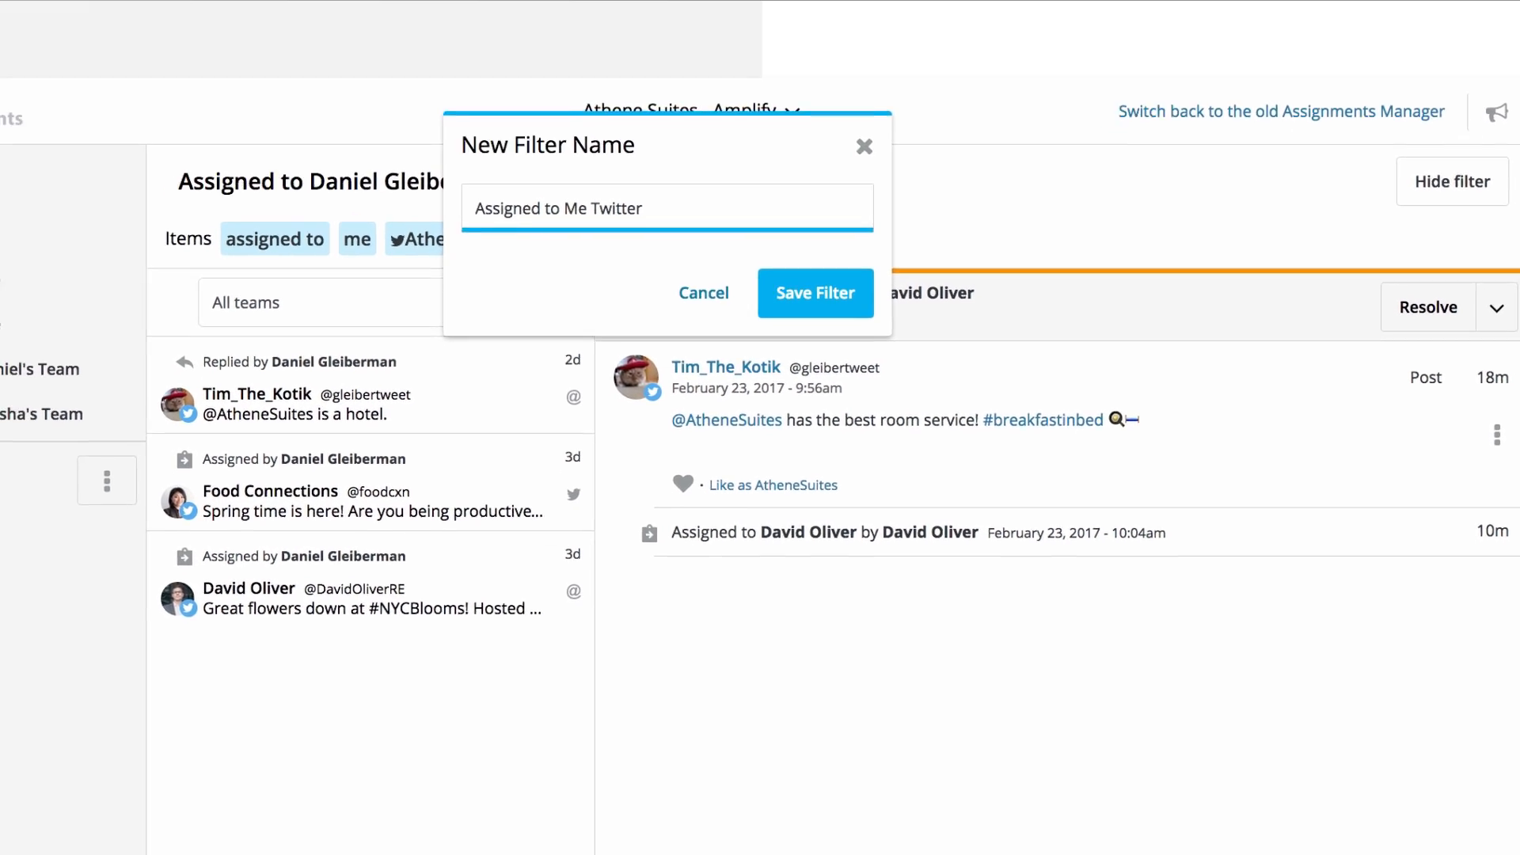
click(815, 293)
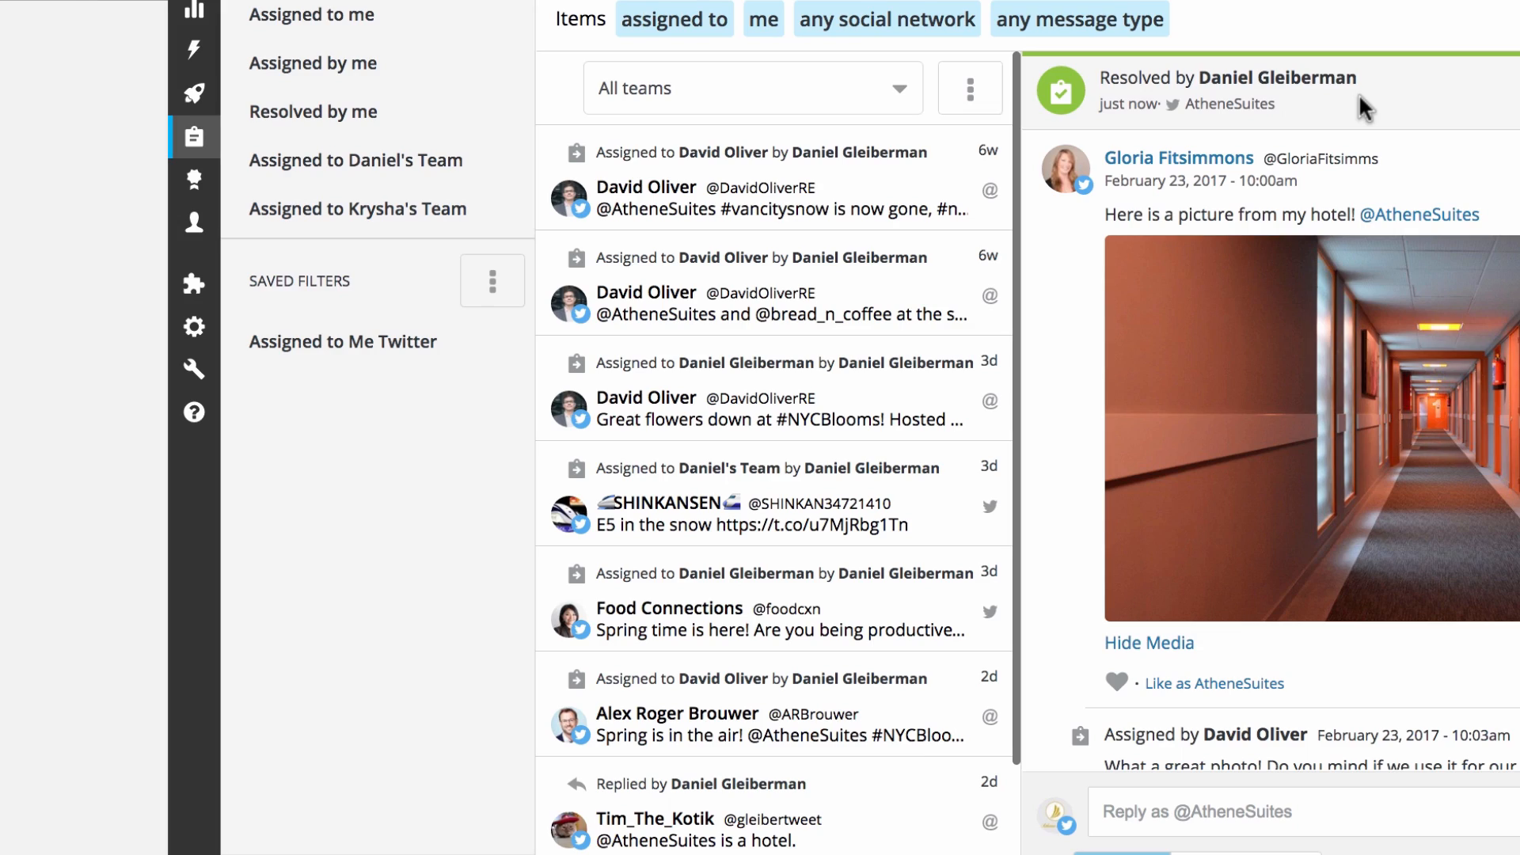
mouse_move(971, 87)
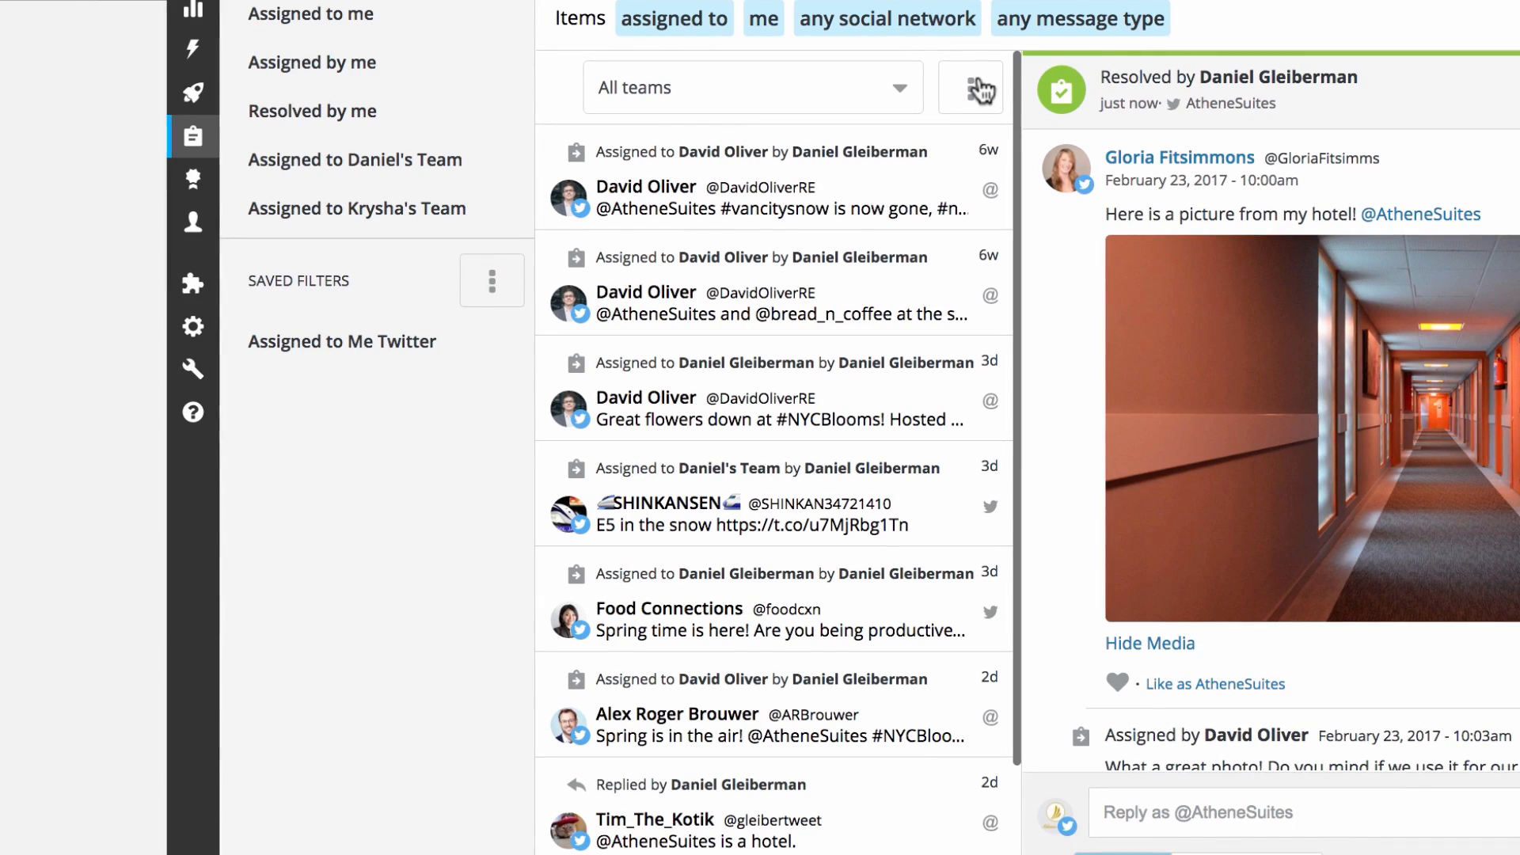
Sort assignments newest first and limit the list to a single team
click(971, 88)
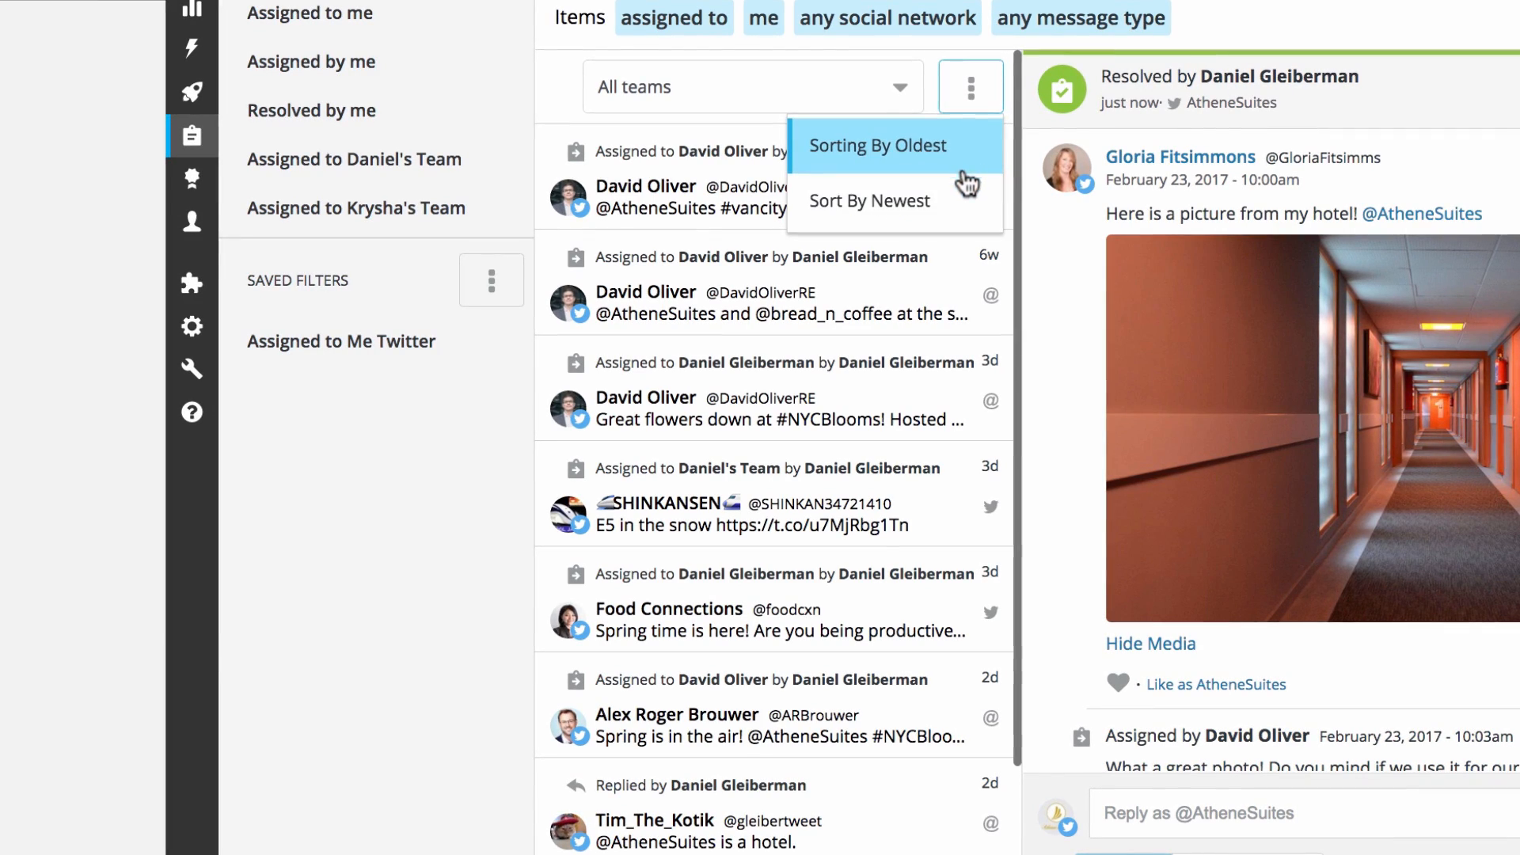
click(868, 200)
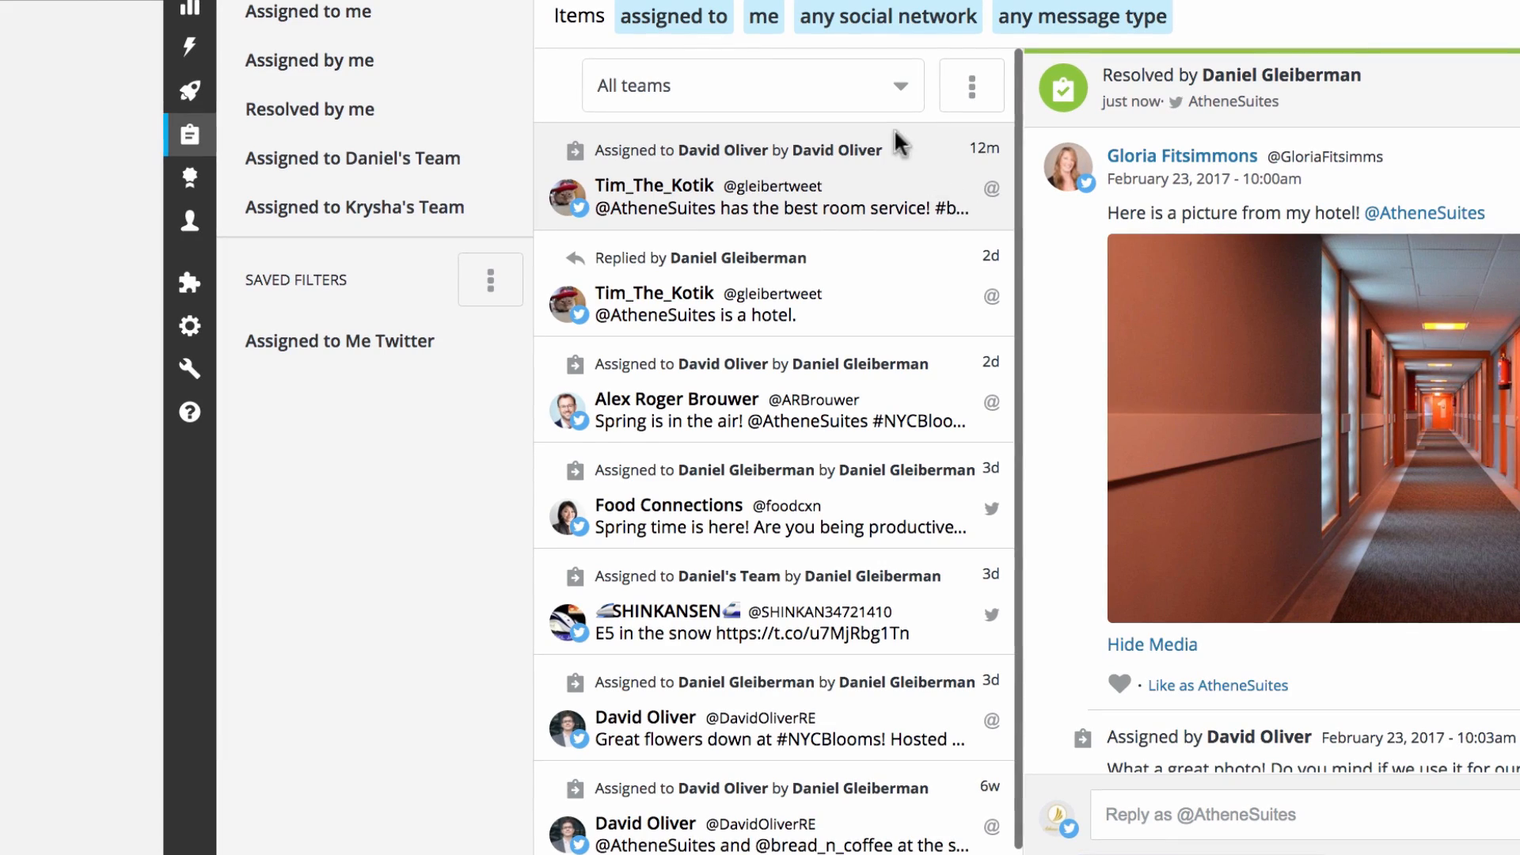
click(753, 86)
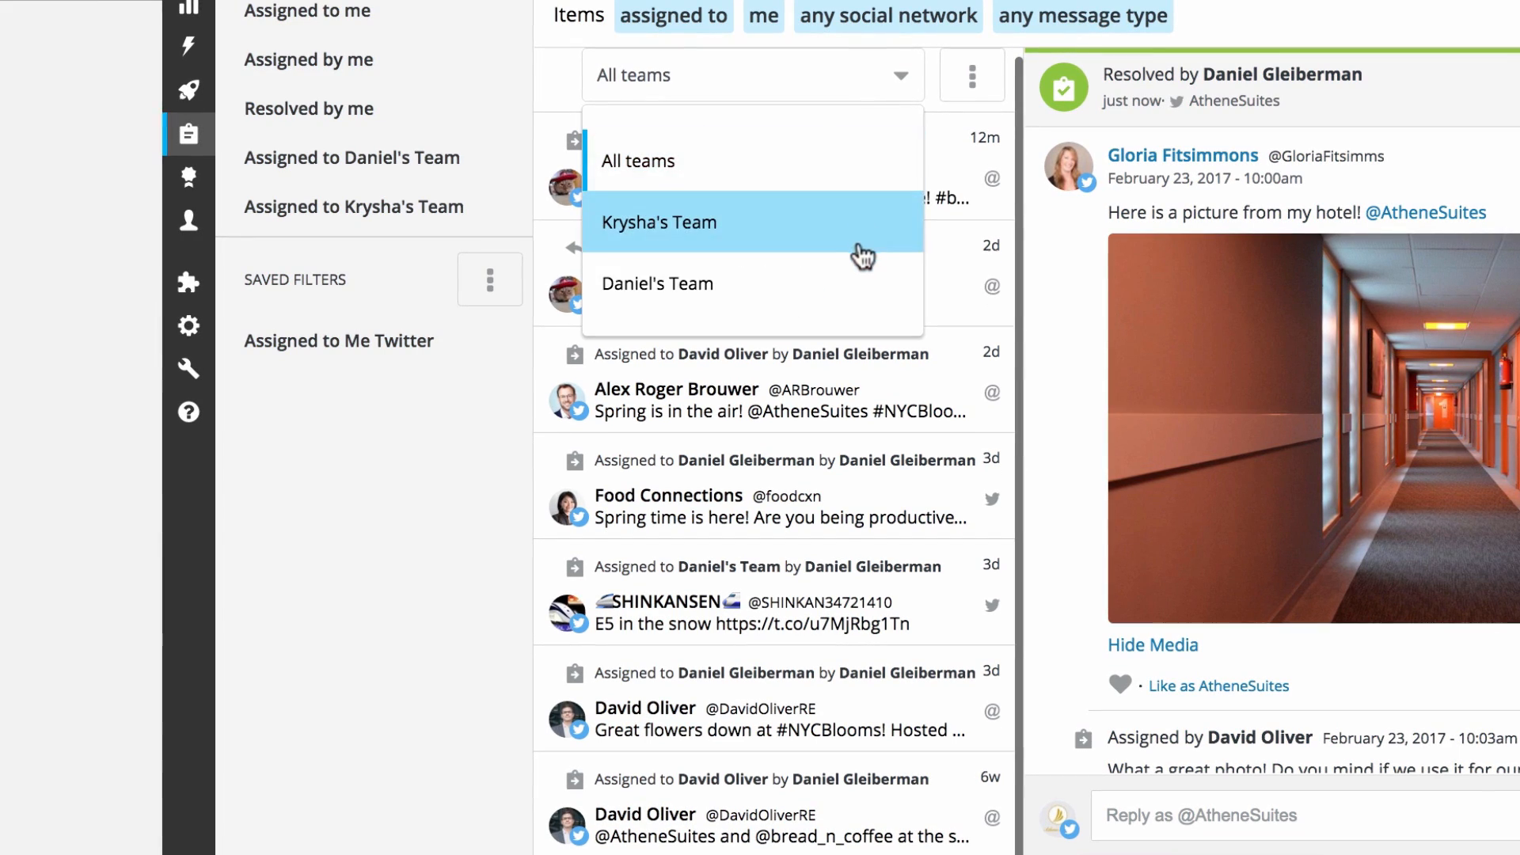
click(658, 283)
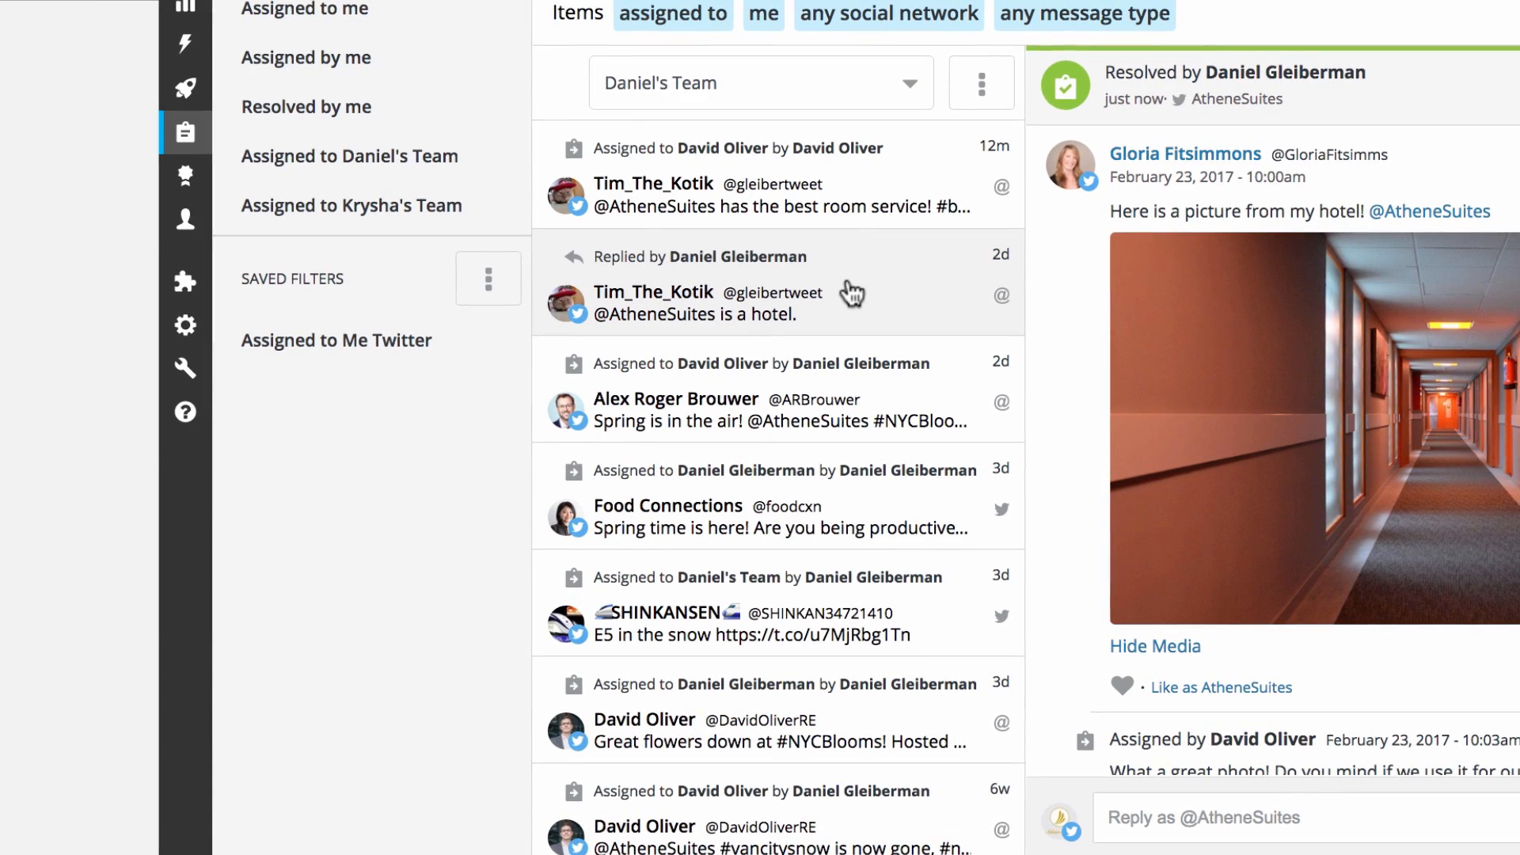
Switch to the team's assigned-items preset and filter by one team member
click(306, 107)
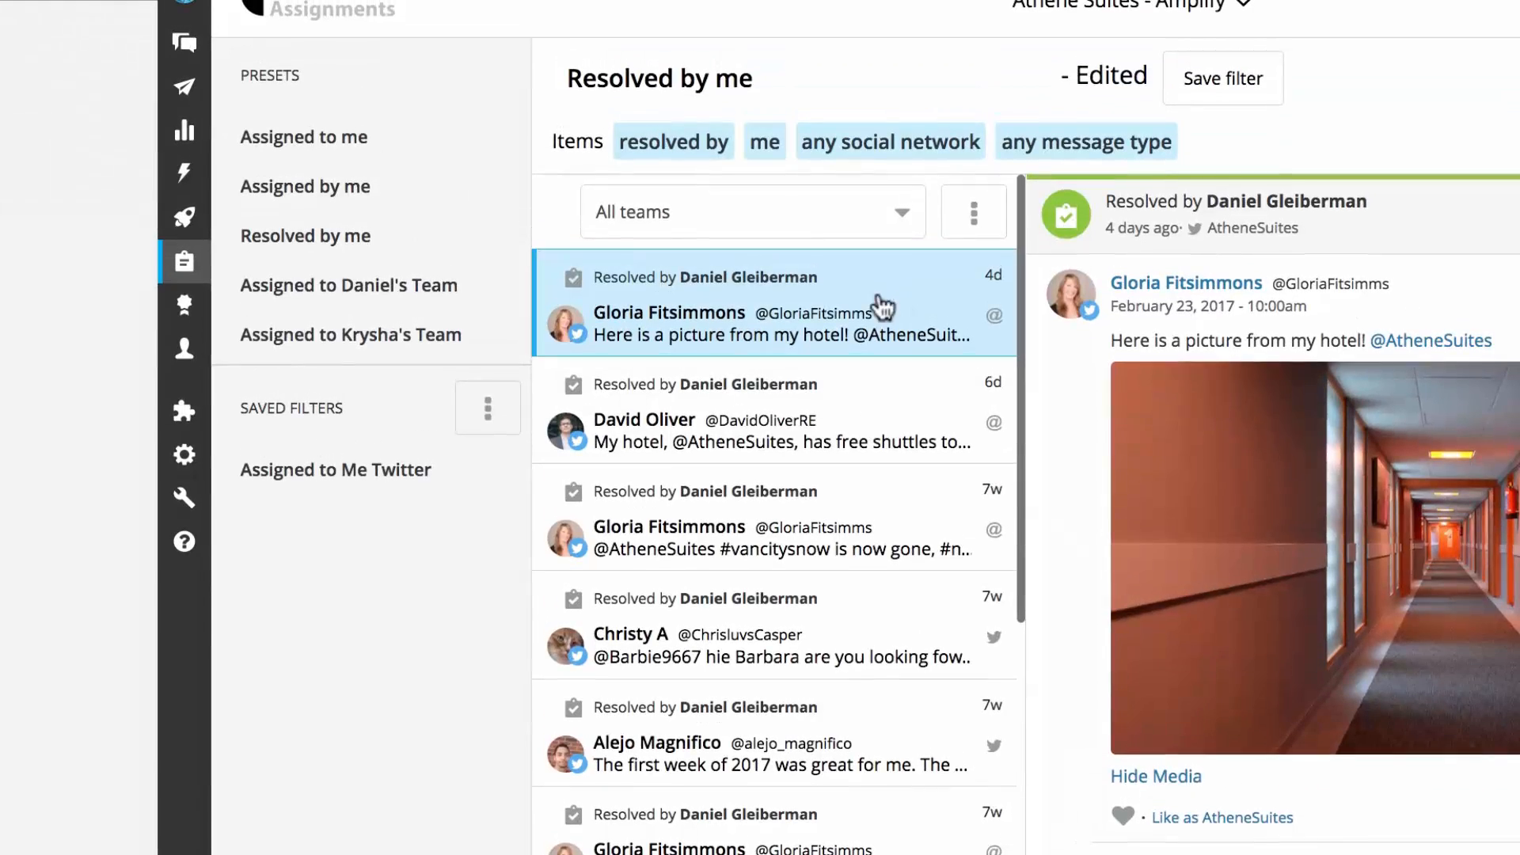
click(350, 285)
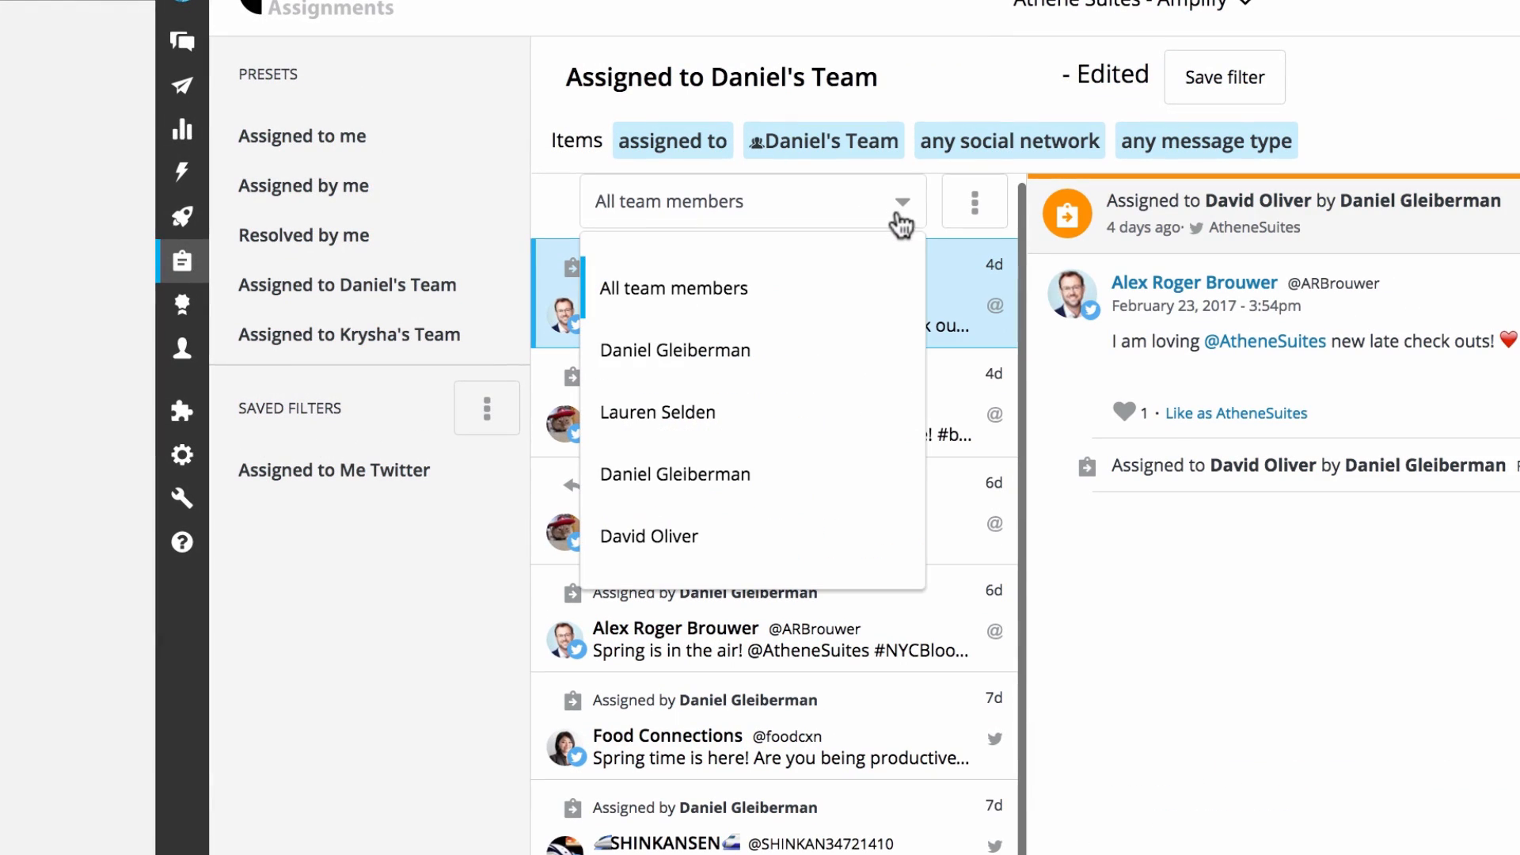
click(649, 536)
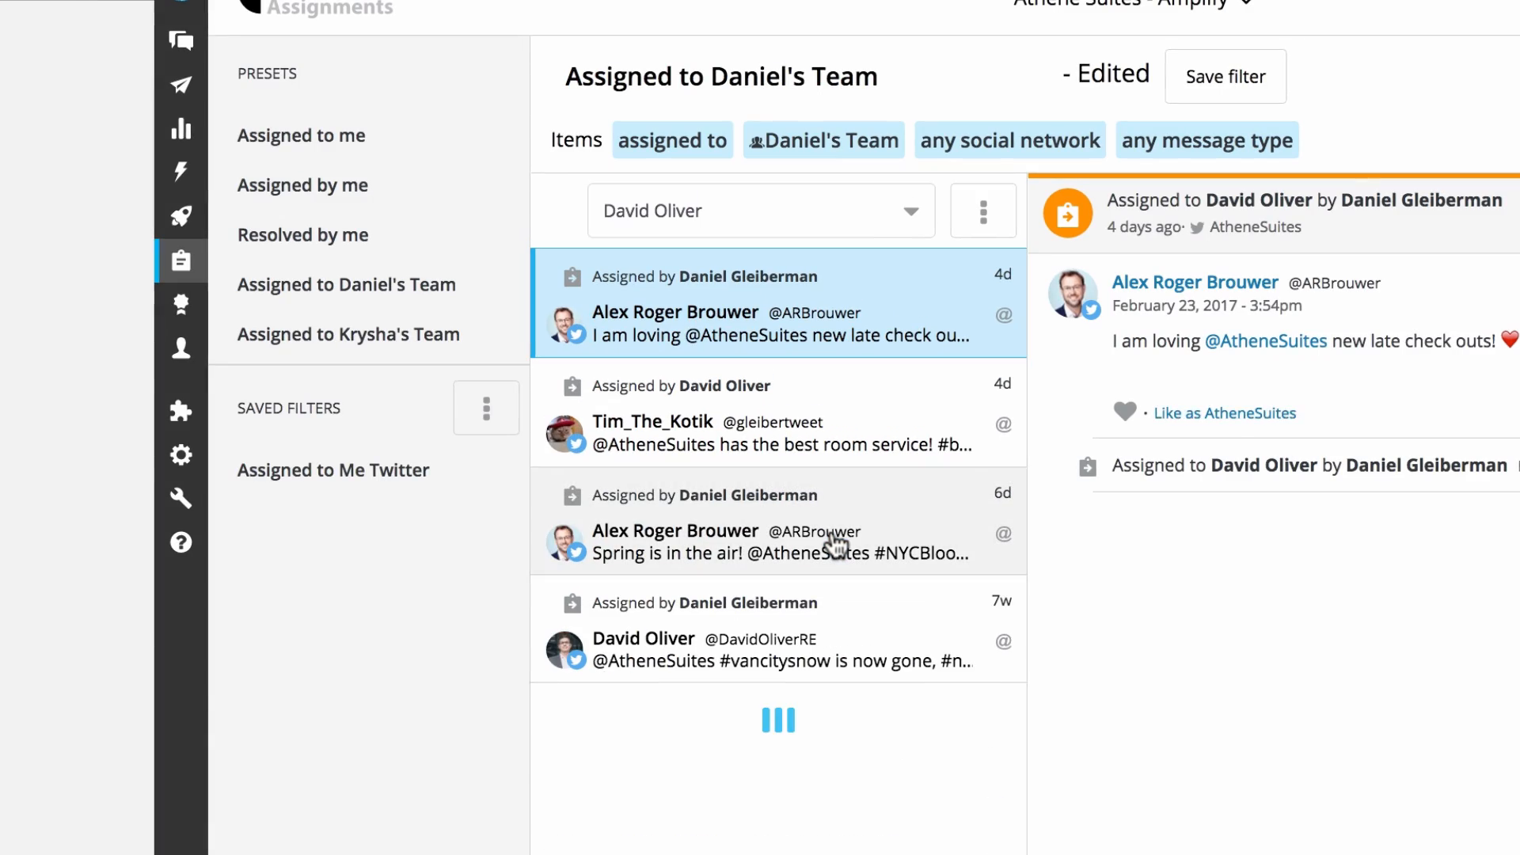
click(1124, 412)
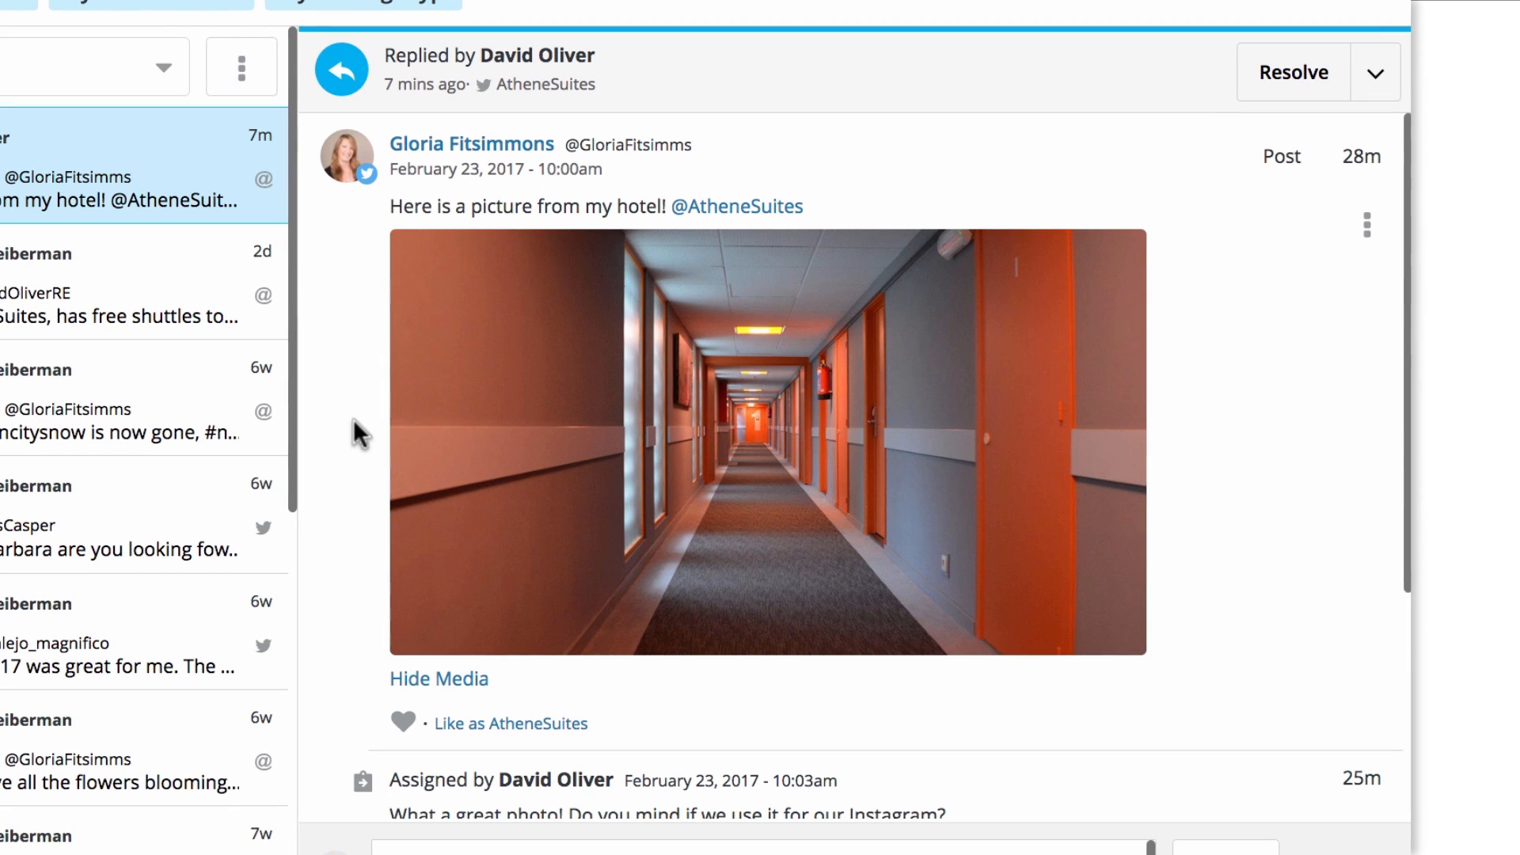
scroll(down, 3)
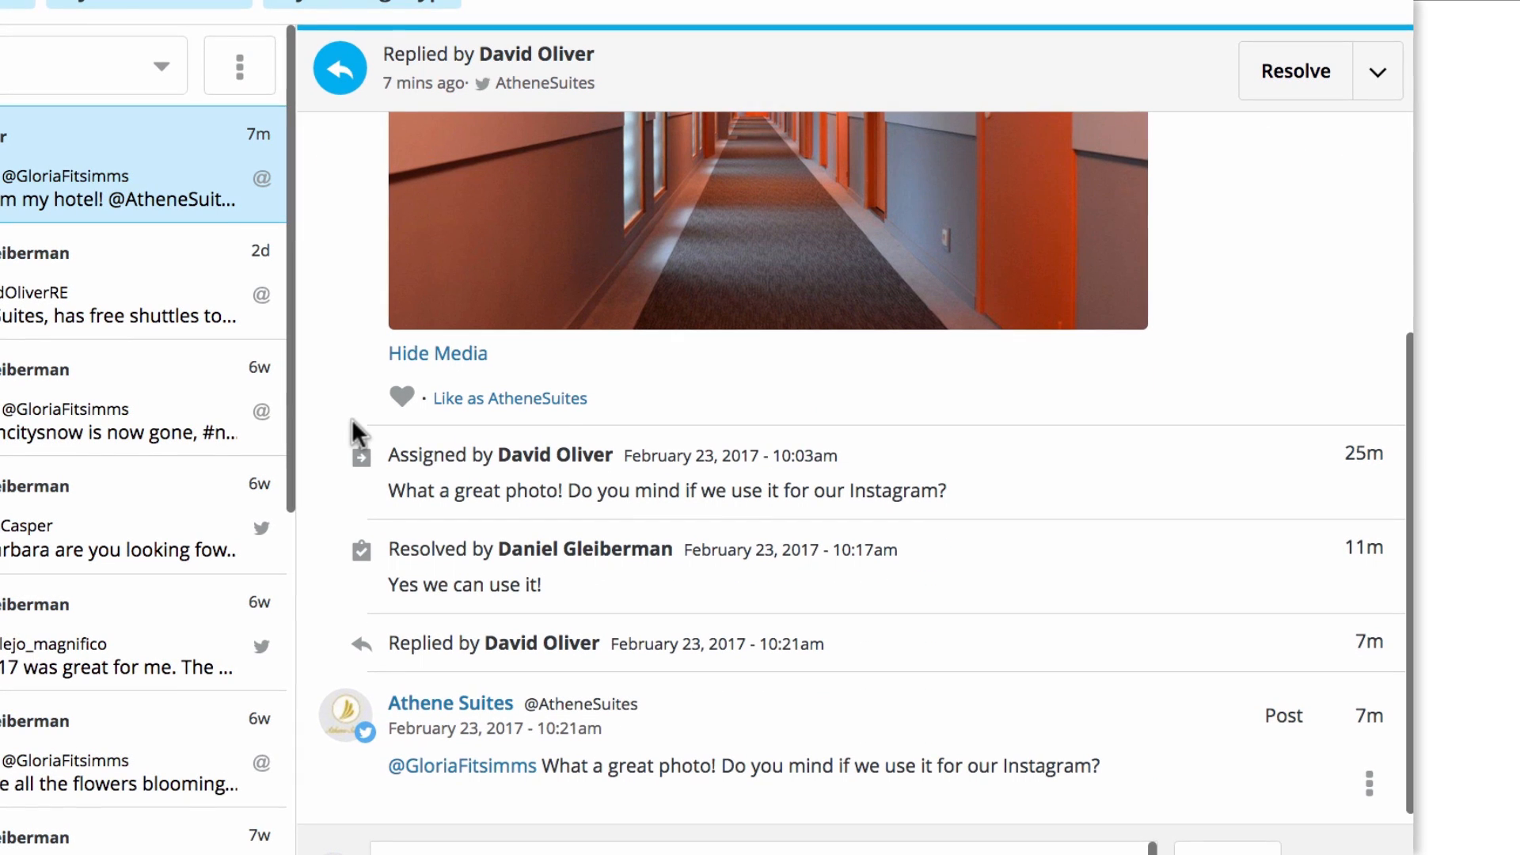
scroll(down, 3)
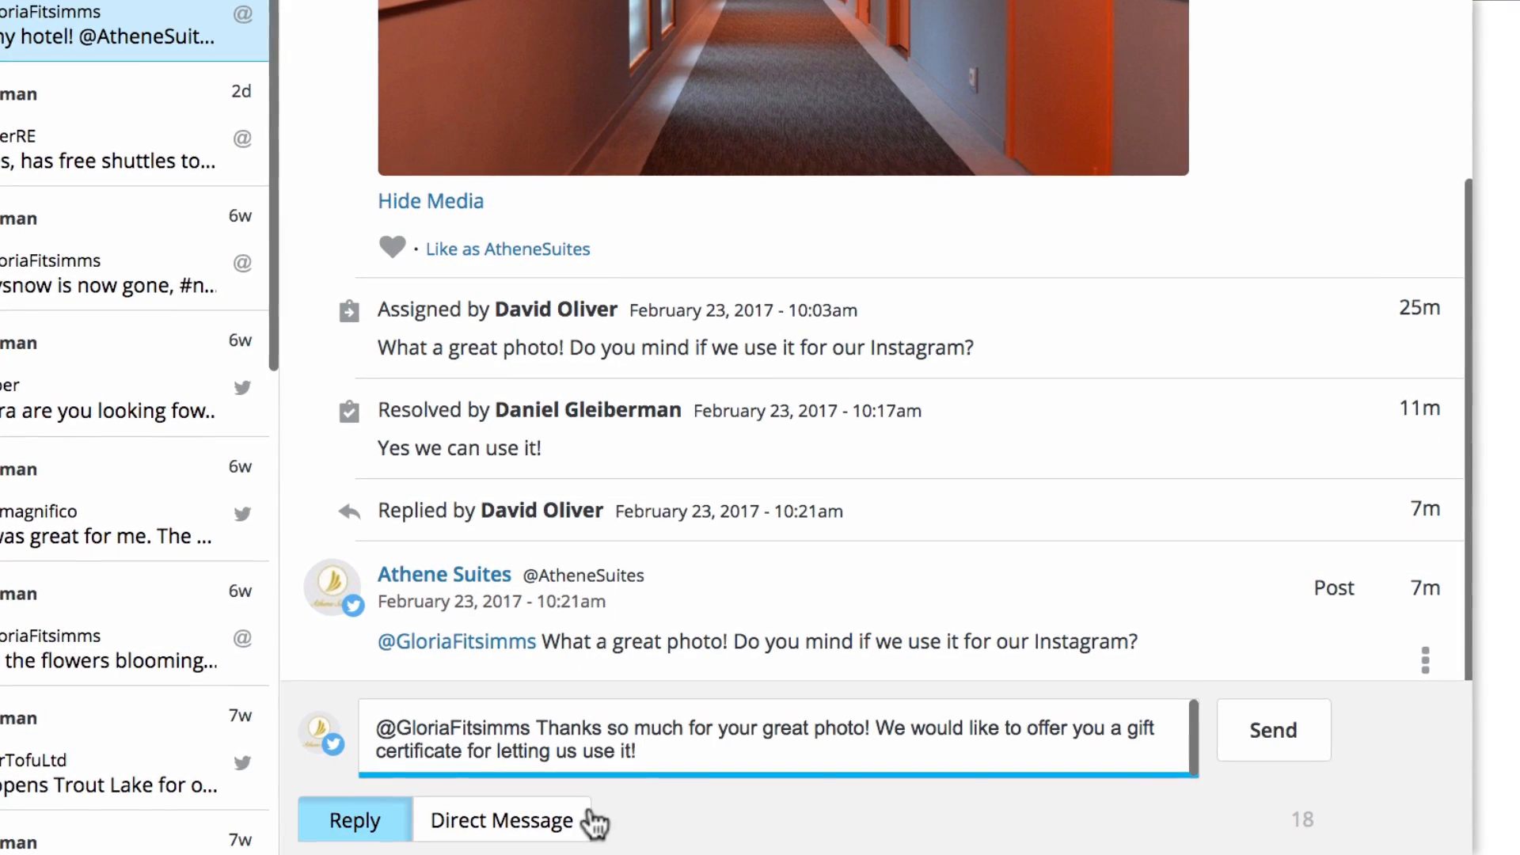
click(501, 821)
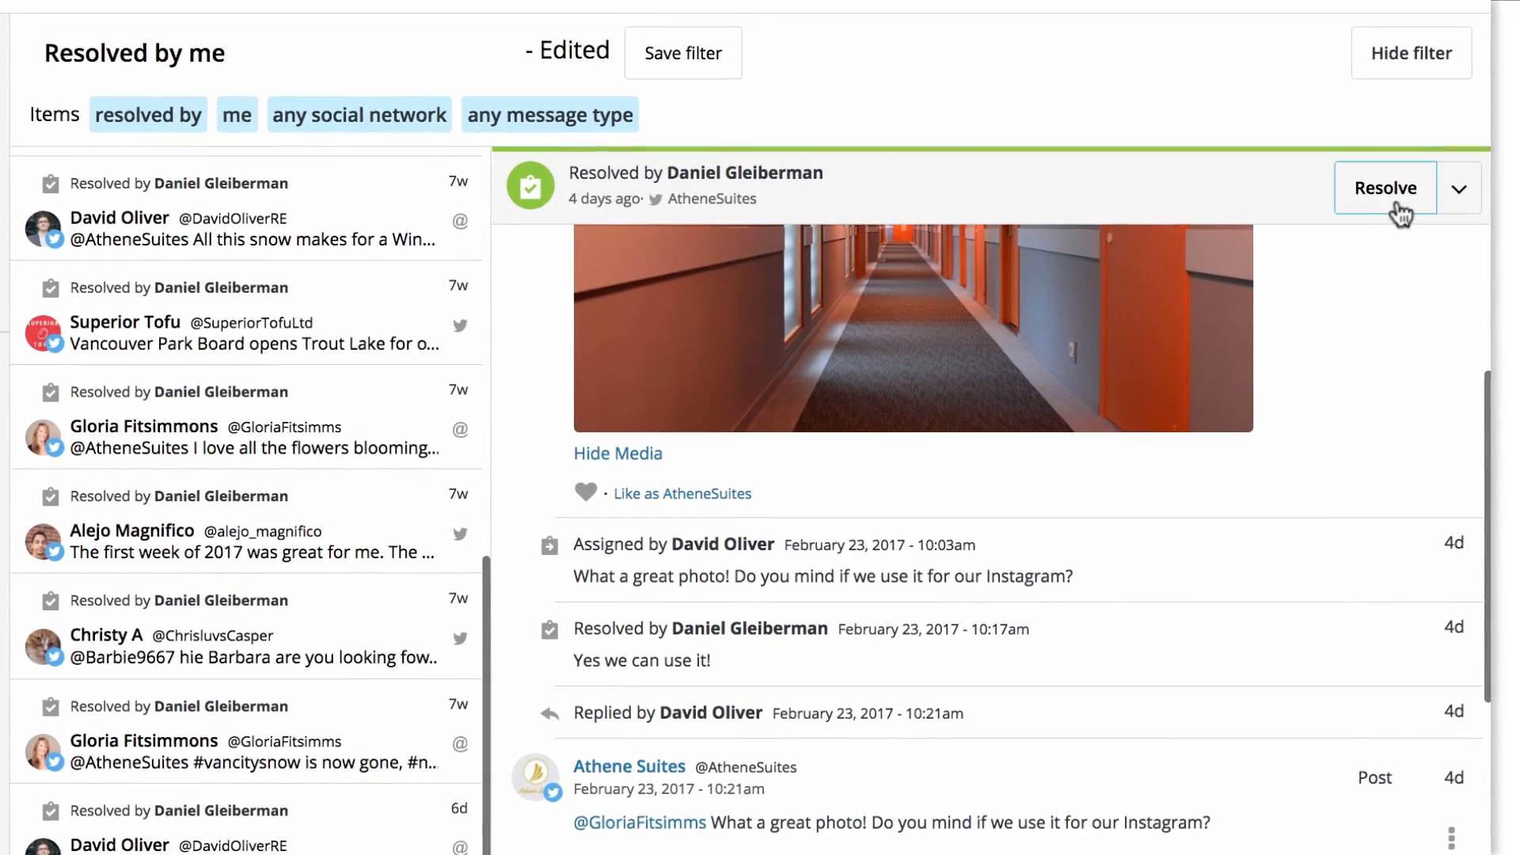
Open the message's assignment window, then dismiss it without assigning
click(1464, 187)
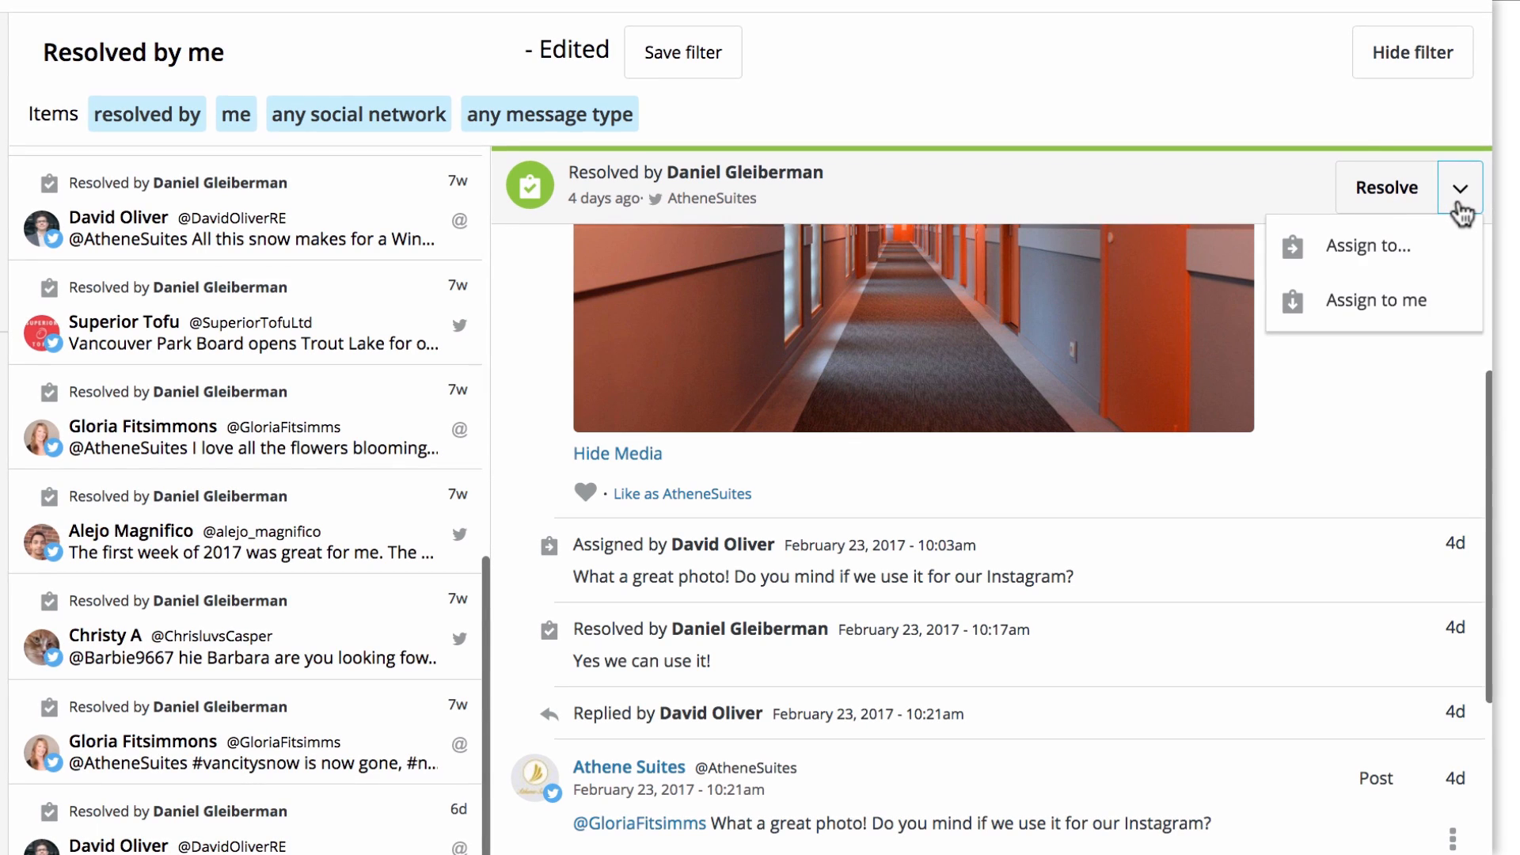
click(1367, 245)
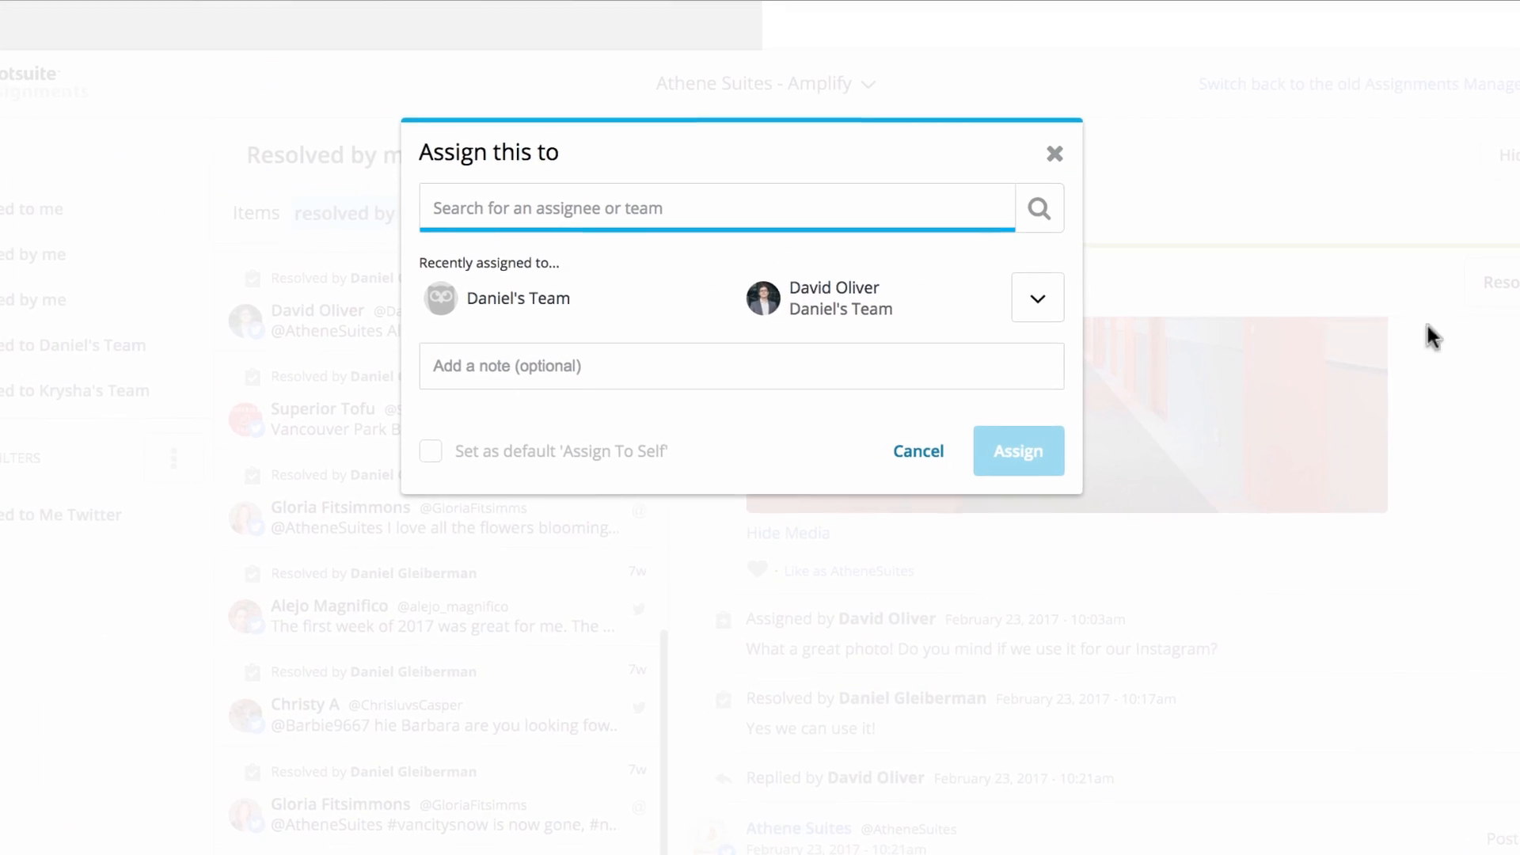
click(855, 298)
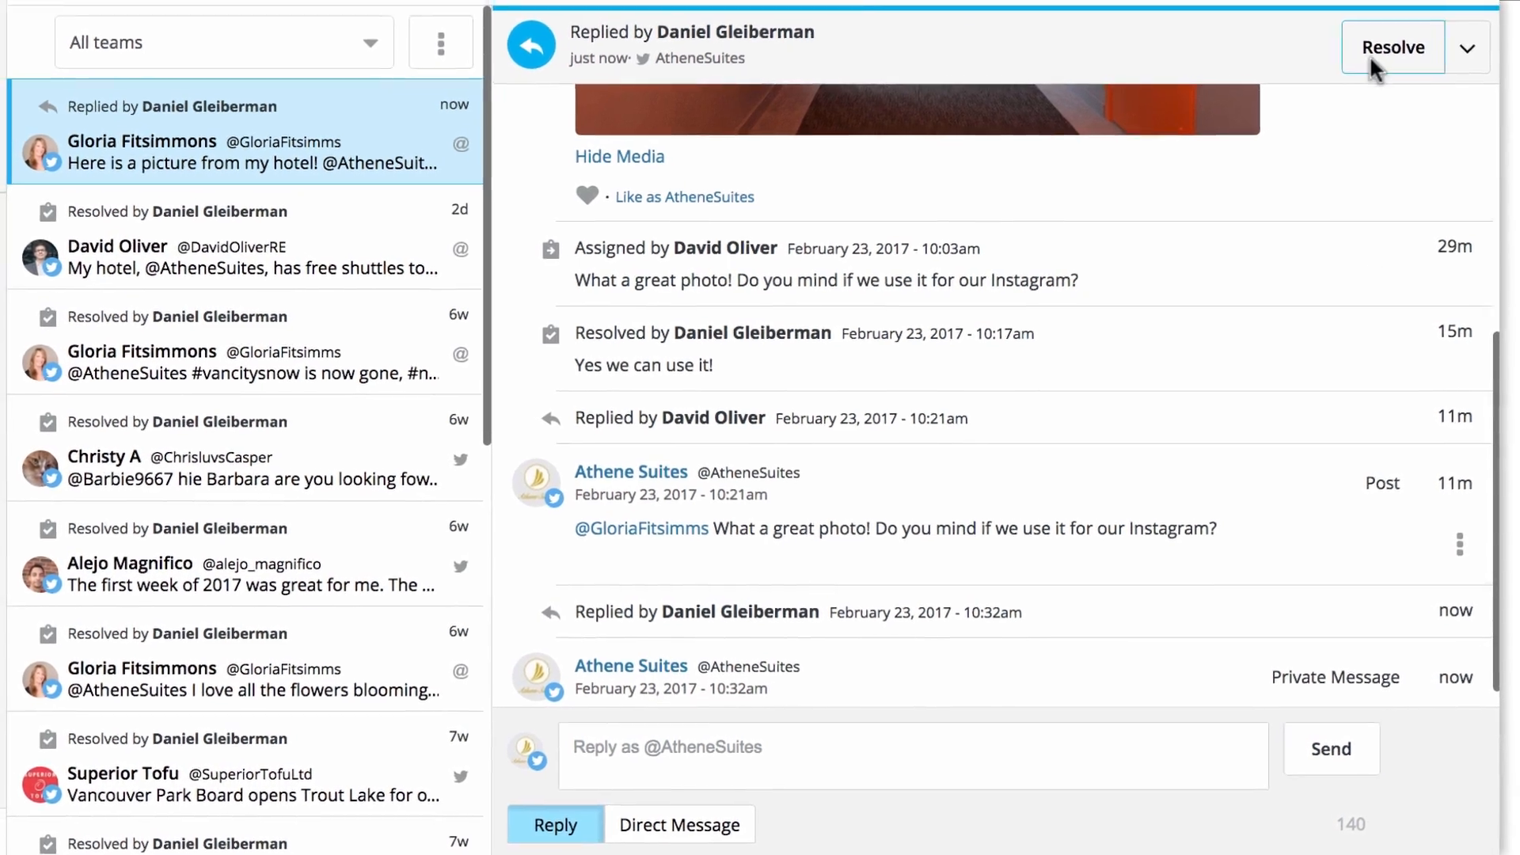
click(1393, 47)
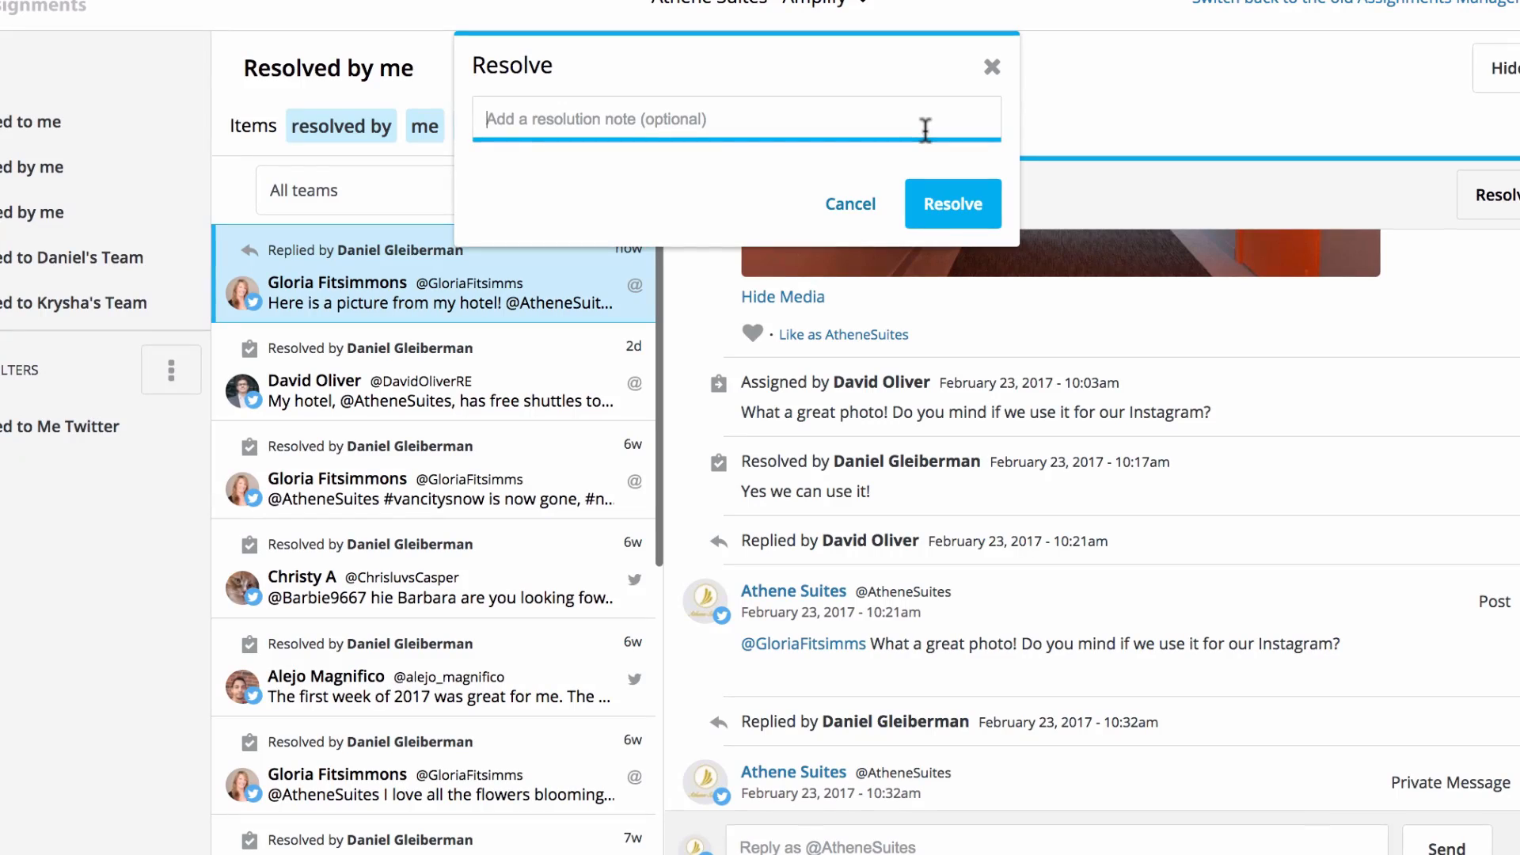
text(Replied to and)
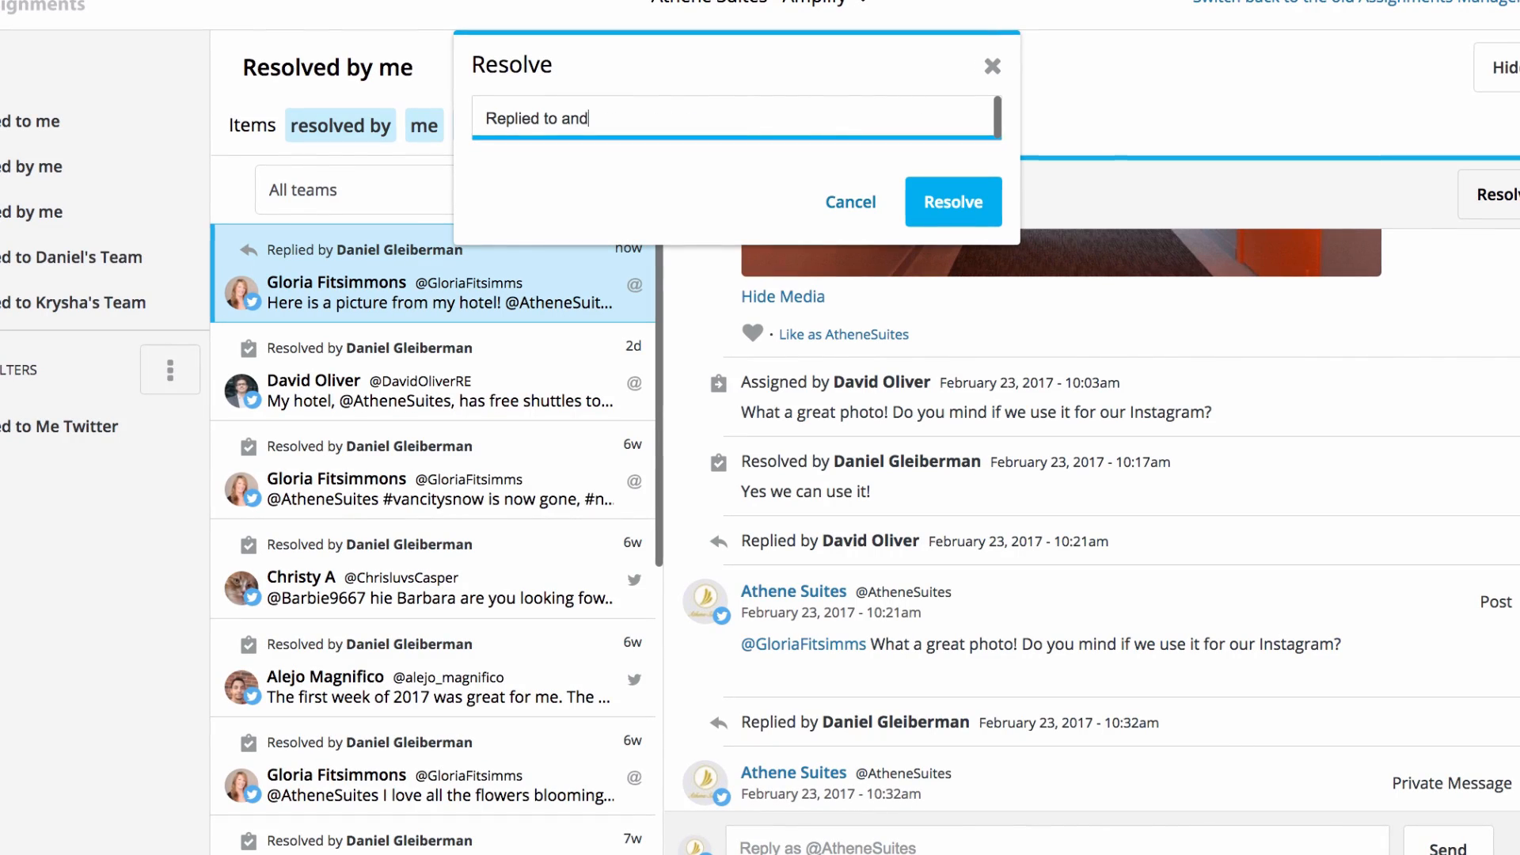
text(given permission)
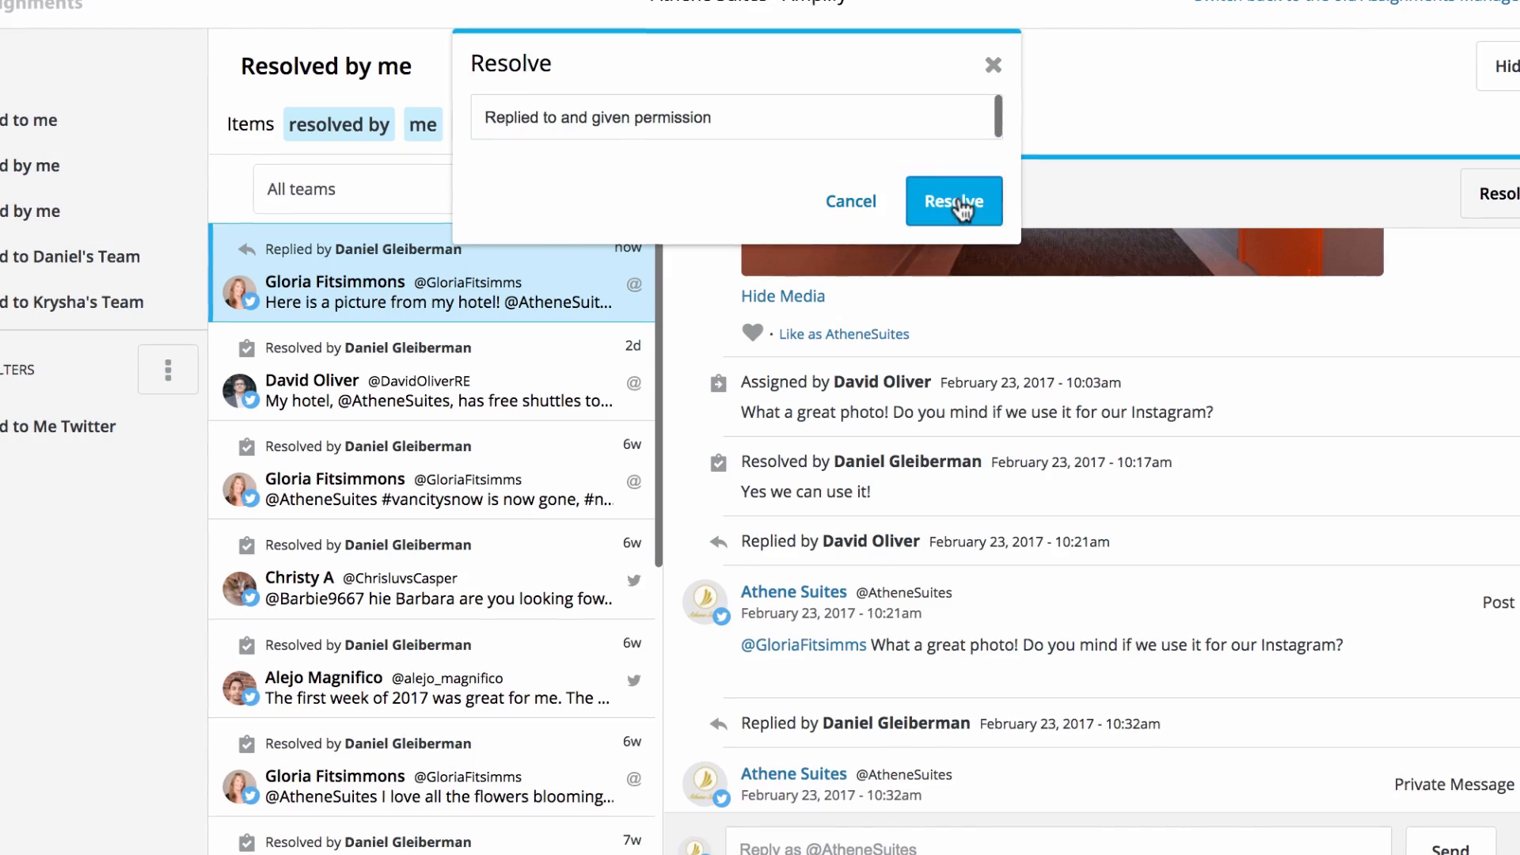
click(954, 200)
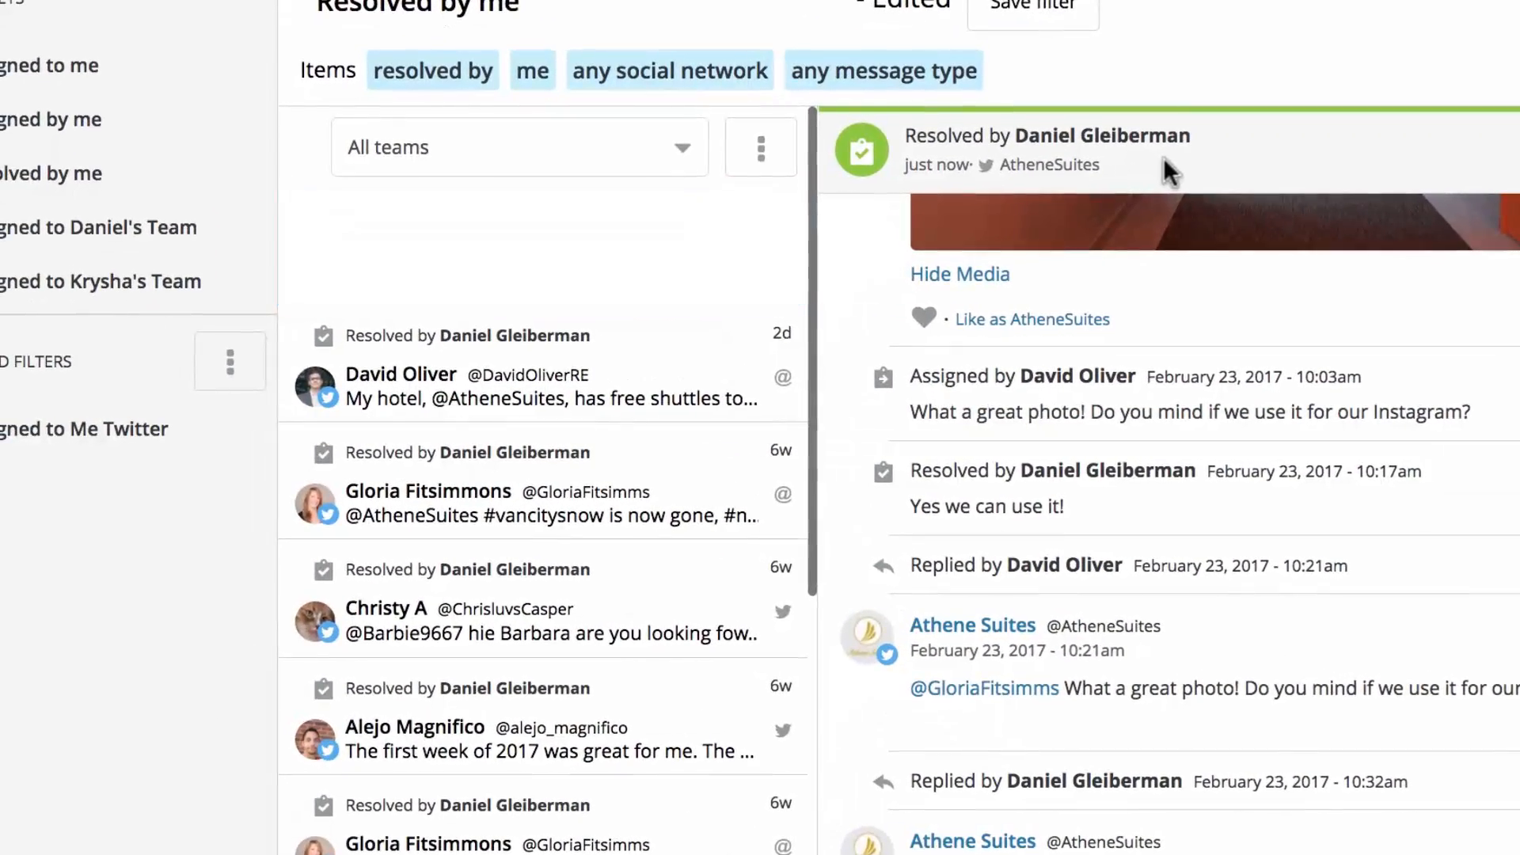